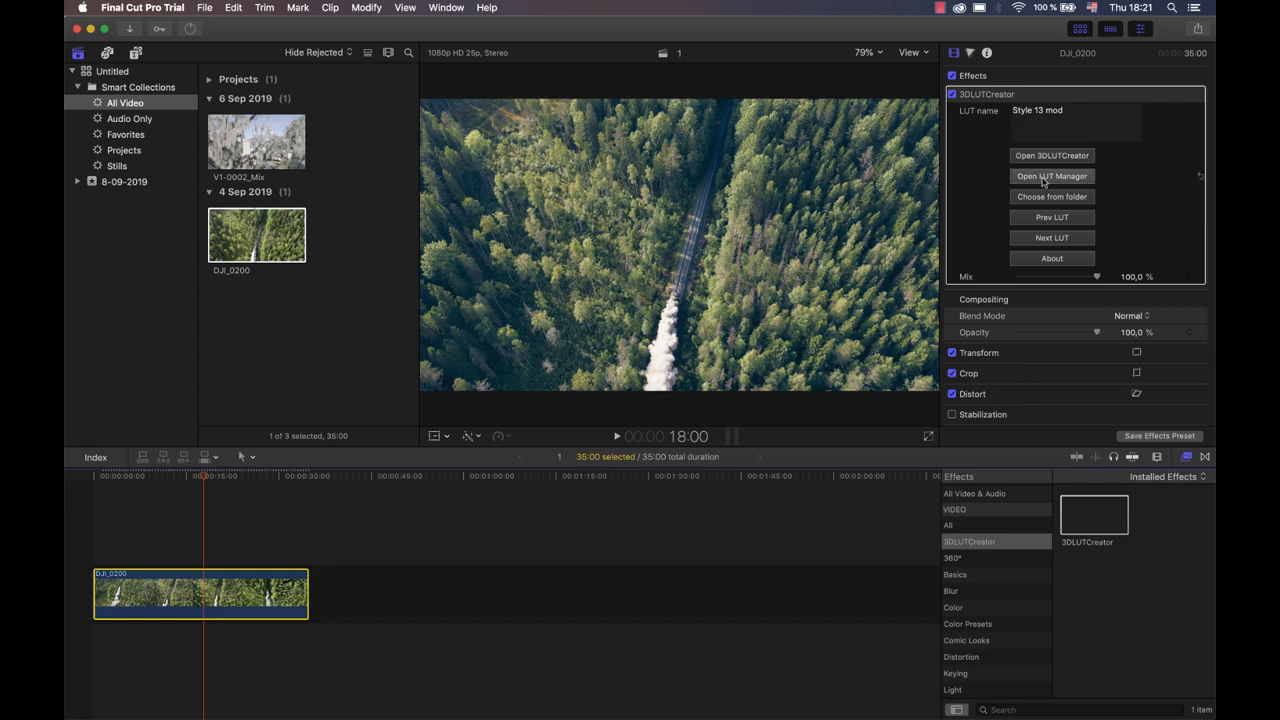
Open the LUT Manager and browse the Grading edition pack looks on the drone clip.
{"action": "left_click", "coordinate": [1051, 176]}
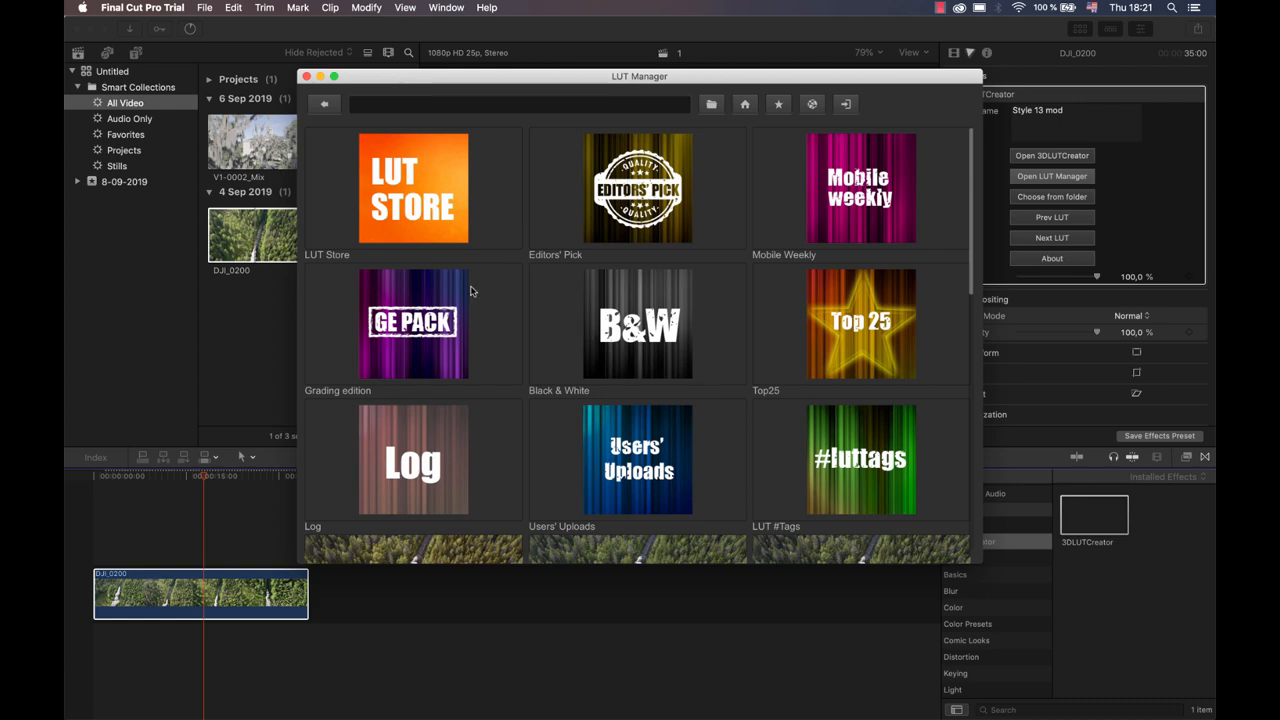
{"action": "left_click", "coordinate": [413, 322]}
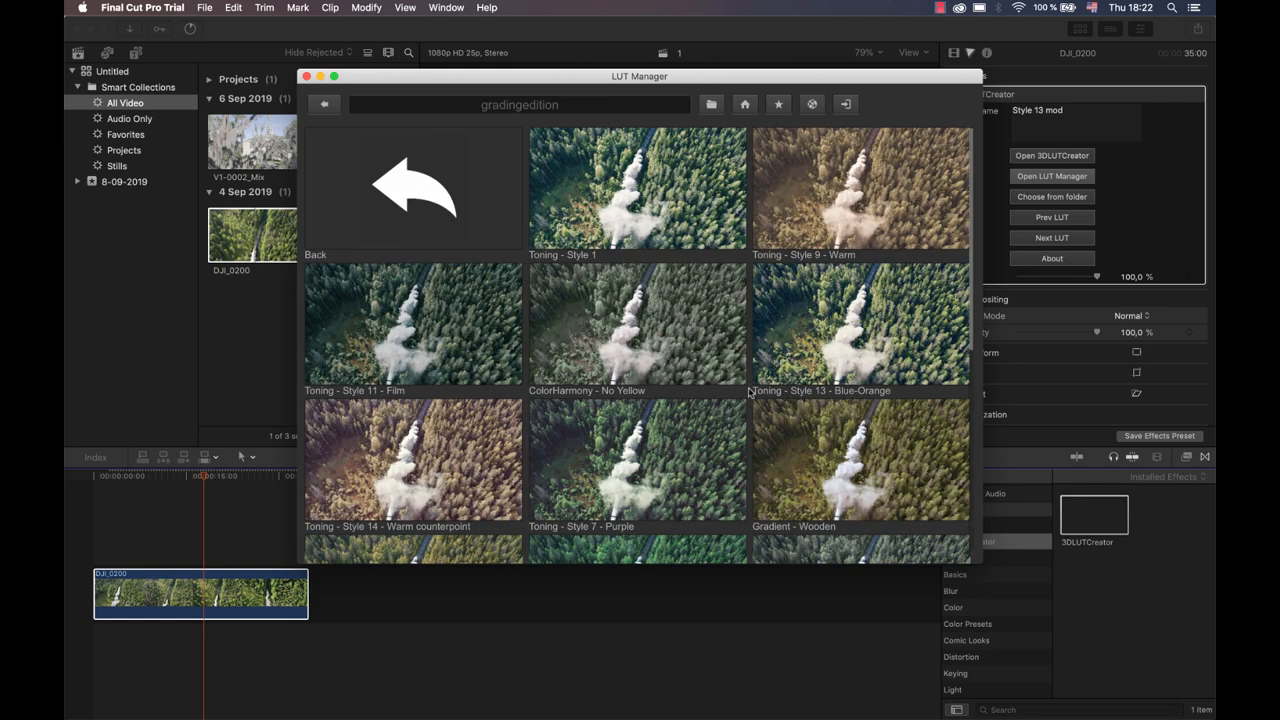
{"action": "scroll", "scroll_direction": "down", "scroll_amount": 3}
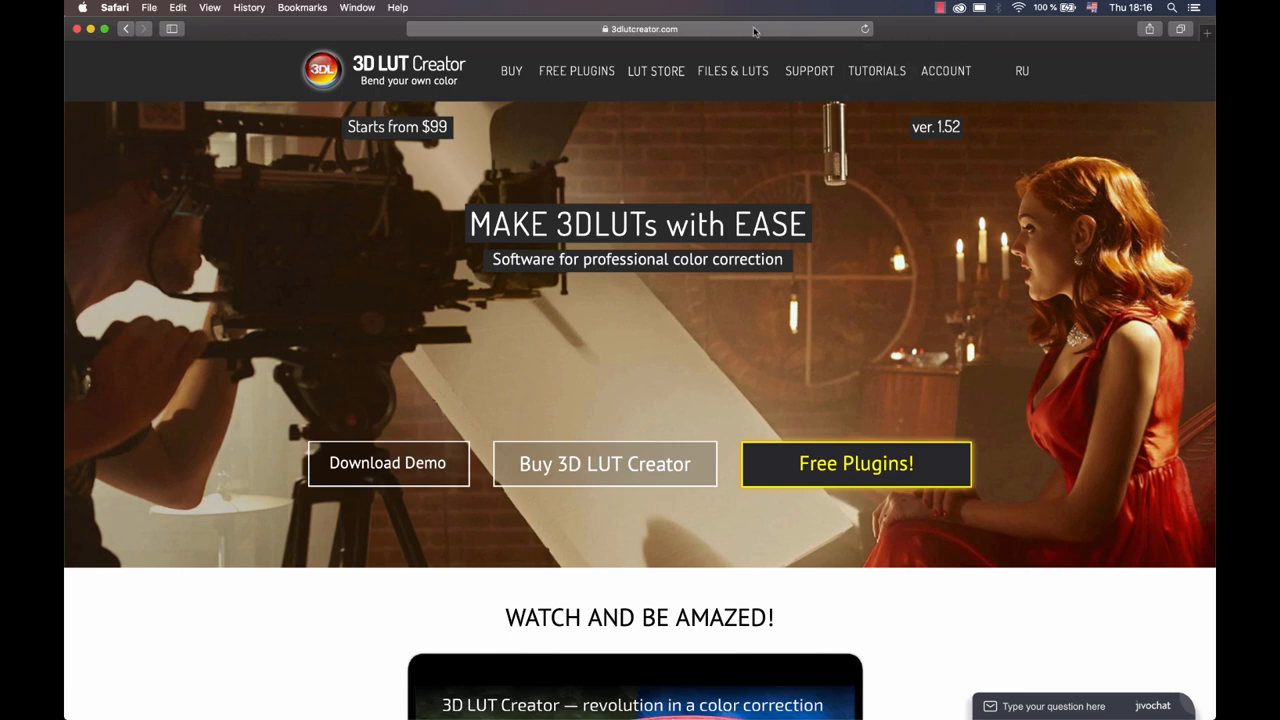
Download the free Final Cut Pro plugin to the Desktop and launch its .mpkg installer.
{"action": "left_click", "coordinate": [576, 71]}
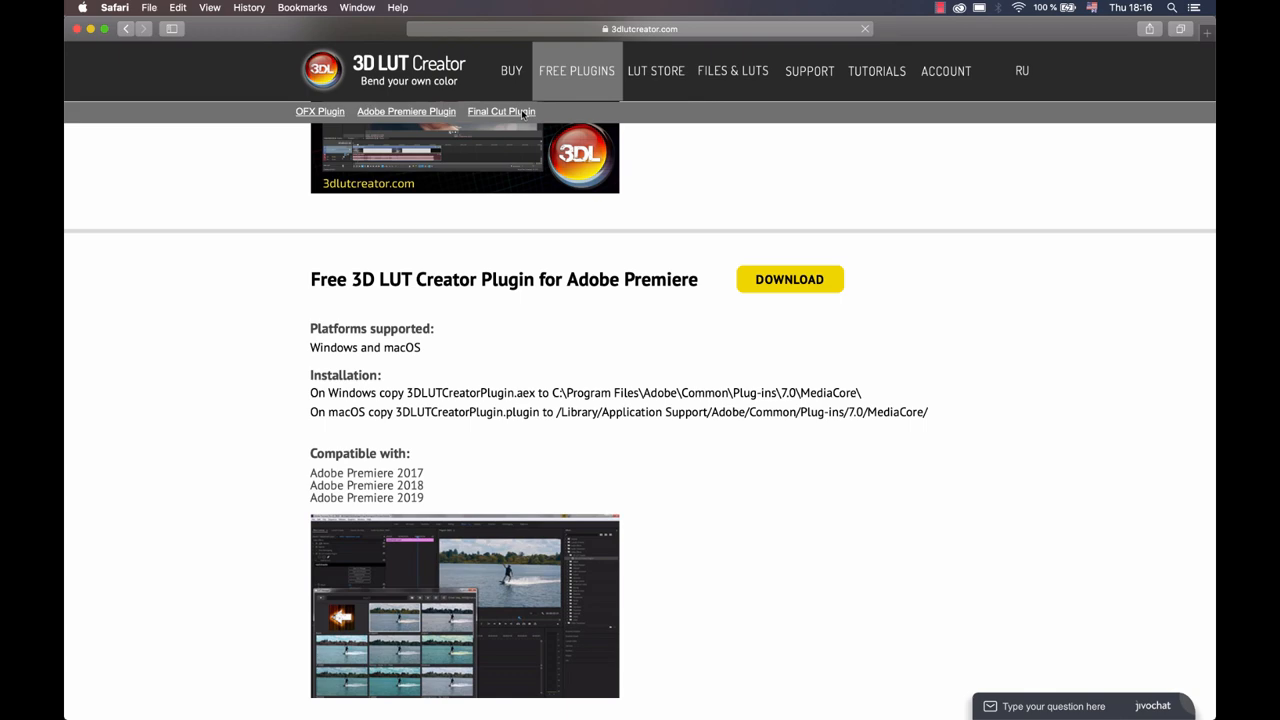
{"action": "left_click", "coordinate": [501, 111]}
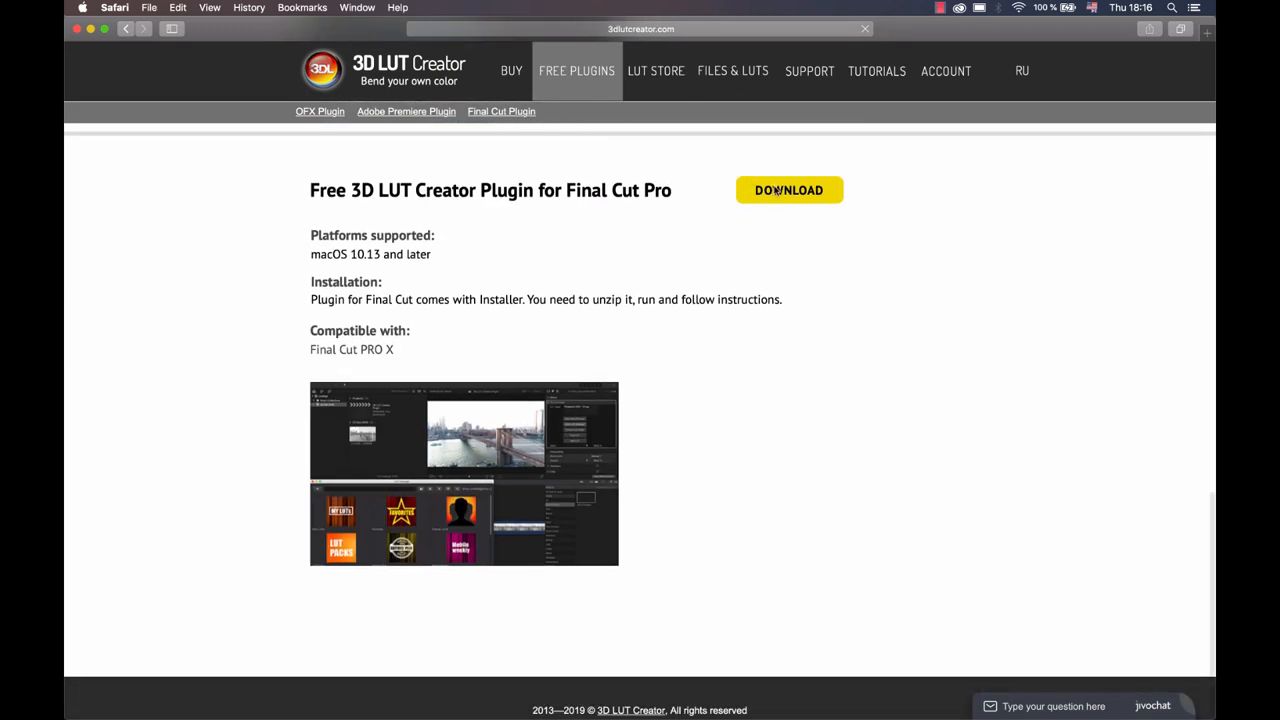
{"action": "left_click", "coordinate": [789, 190]}
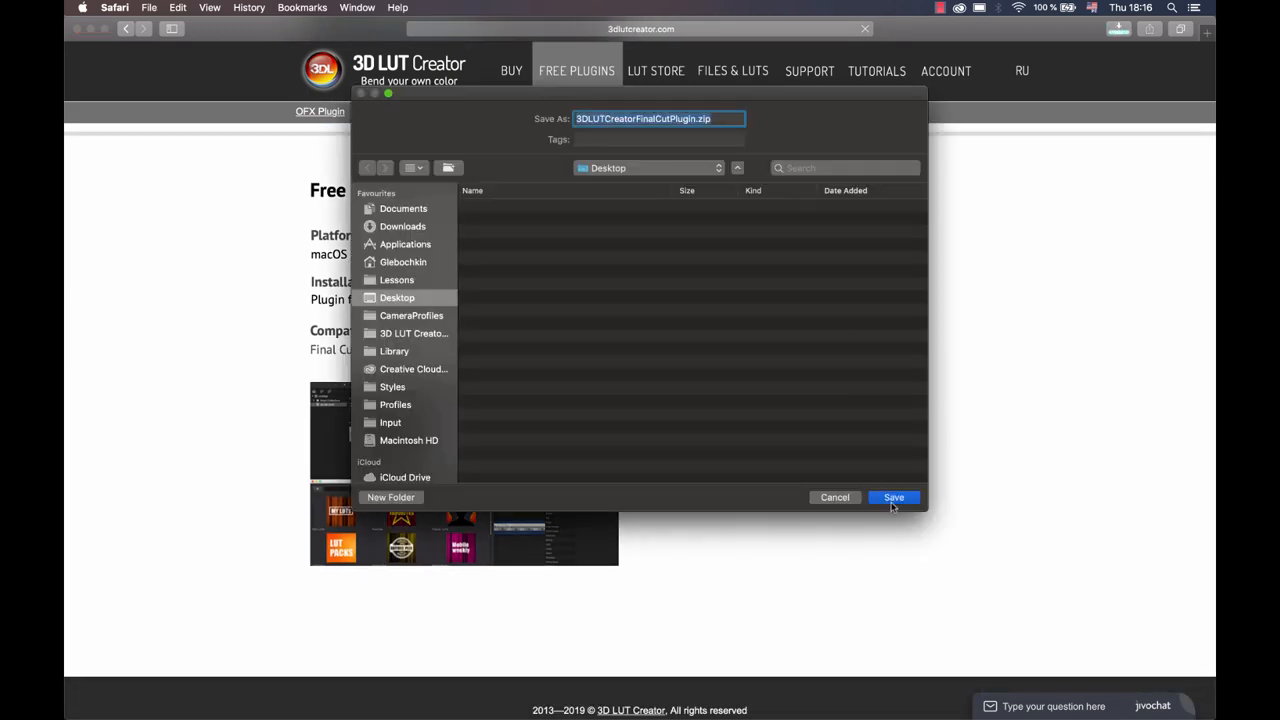
{"action": "left_click", "coordinate": [893, 497]}
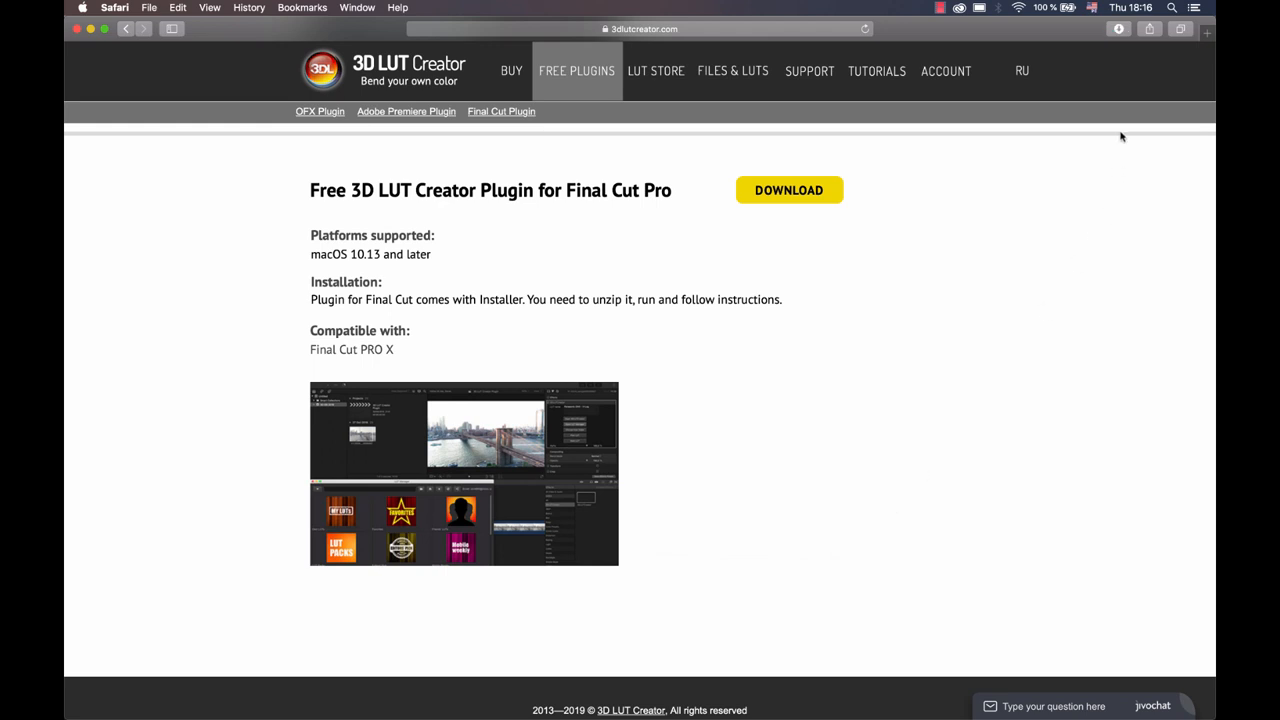
{"action": "left_click", "coordinate": [1118, 28]}
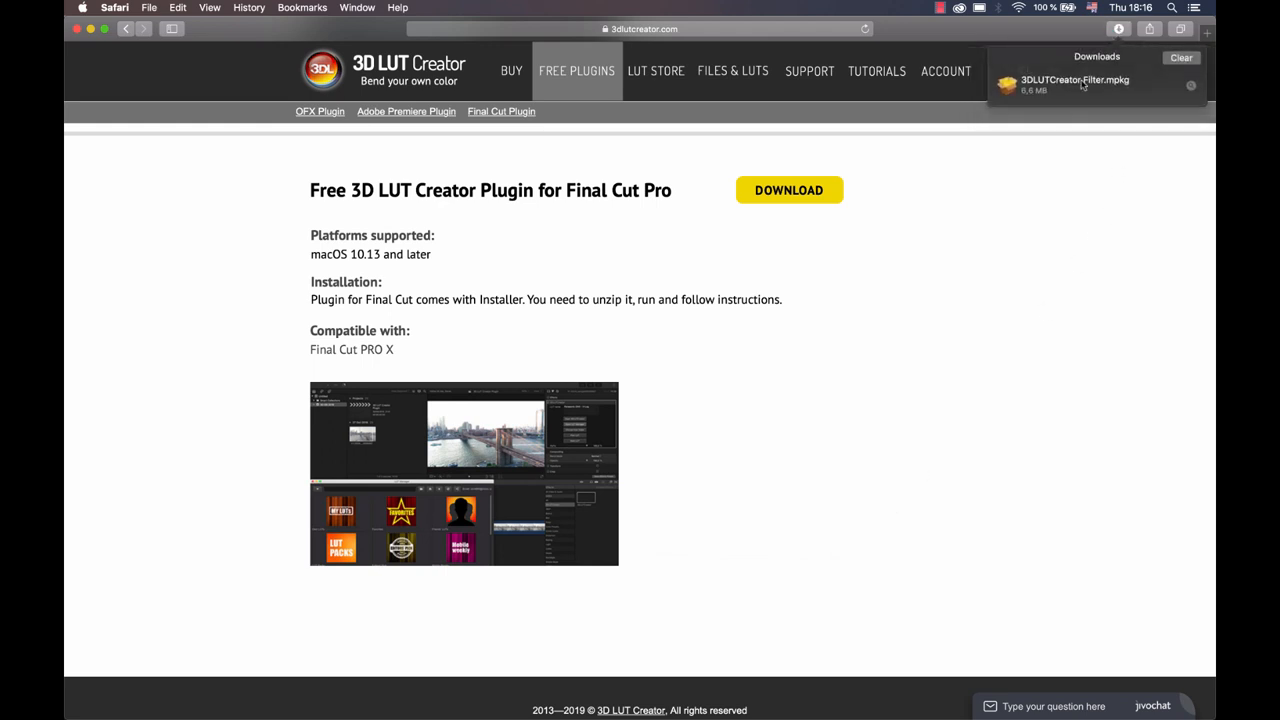
{"action": "left_click", "coordinate": [1075, 85]}
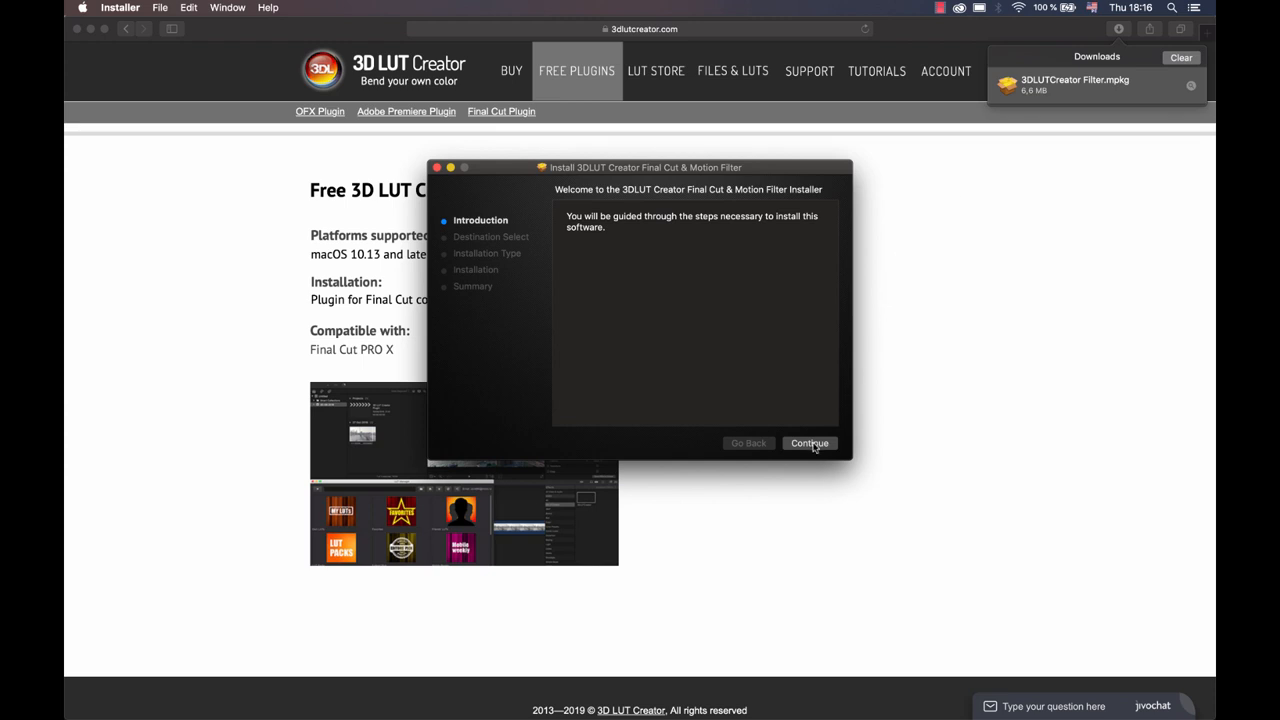
Run the 3D LUT Creator Final Cut & Motion Filter installer with admin authorization, then close it.
{"action": "left_click", "coordinate": [809, 443]}
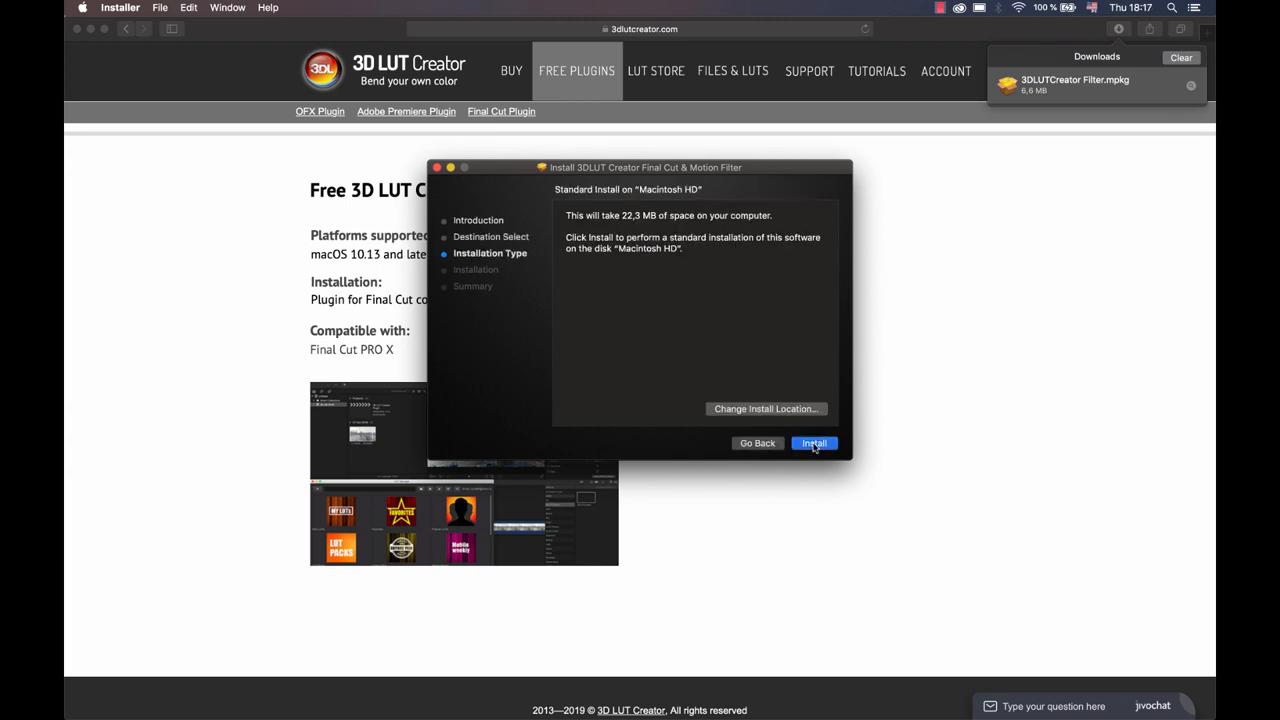
{"action": "left_click", "coordinate": [814, 443]}
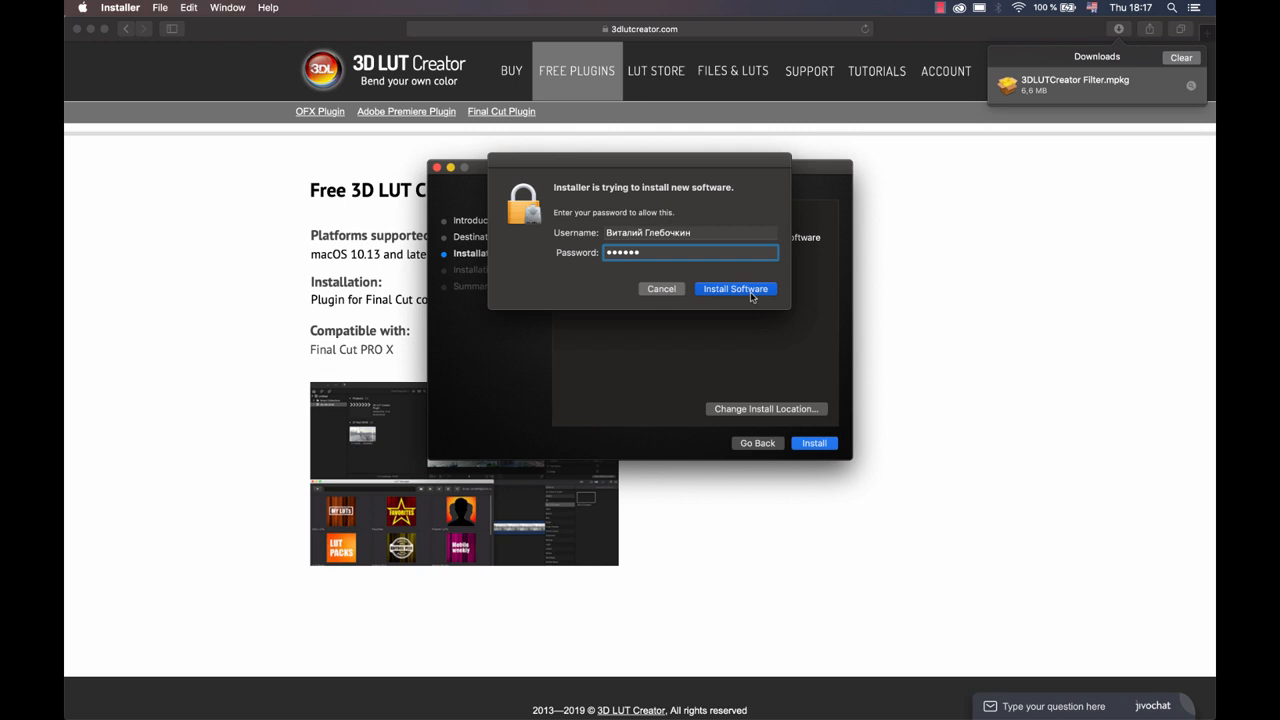
{"action": "left_click", "coordinate": [735, 289]}
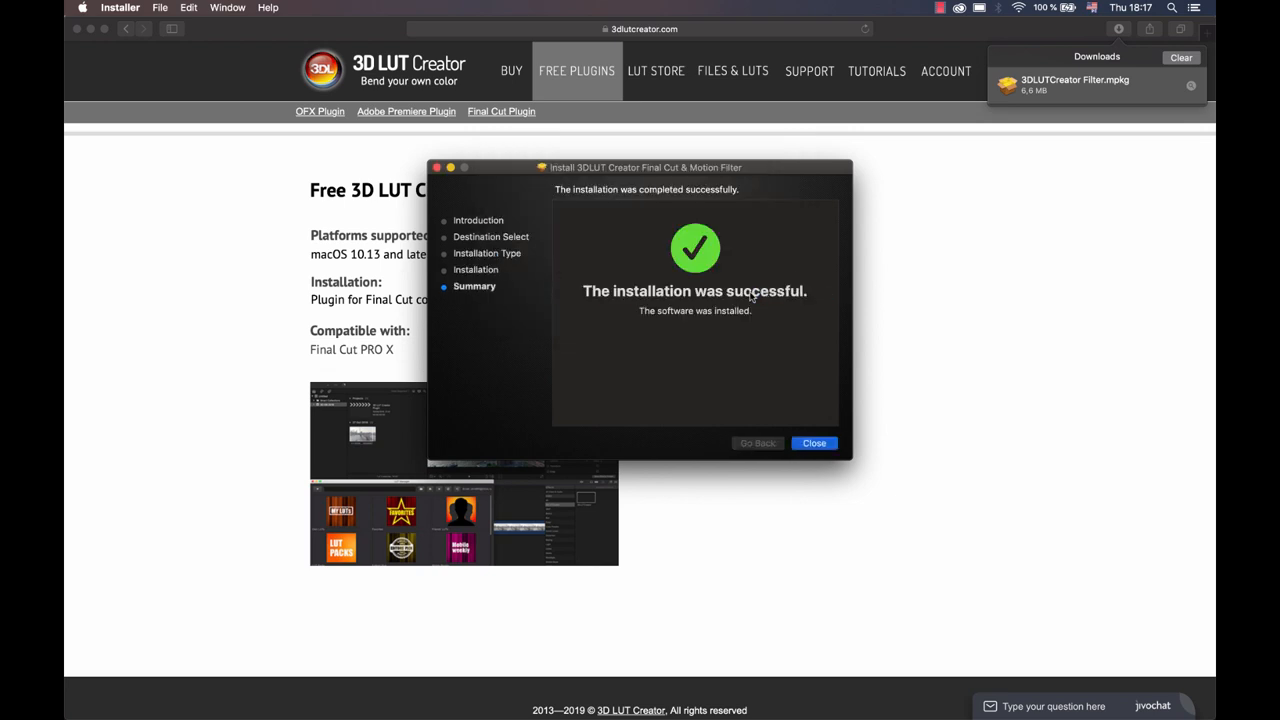
{"action": "left_click", "coordinate": [814, 443]}
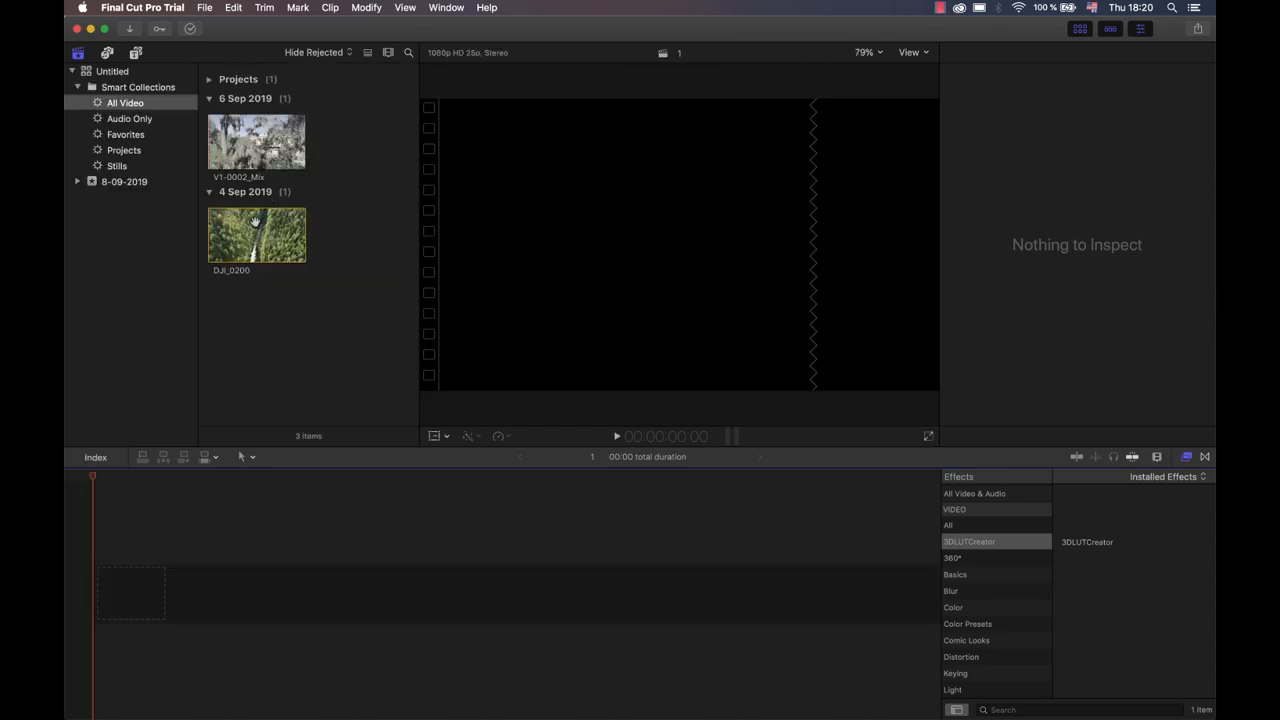
Add DJI_0200 to the timeline and apply the 3DLUTCreator effect to it.
{"action": "left_click", "coordinate": [256, 234]}
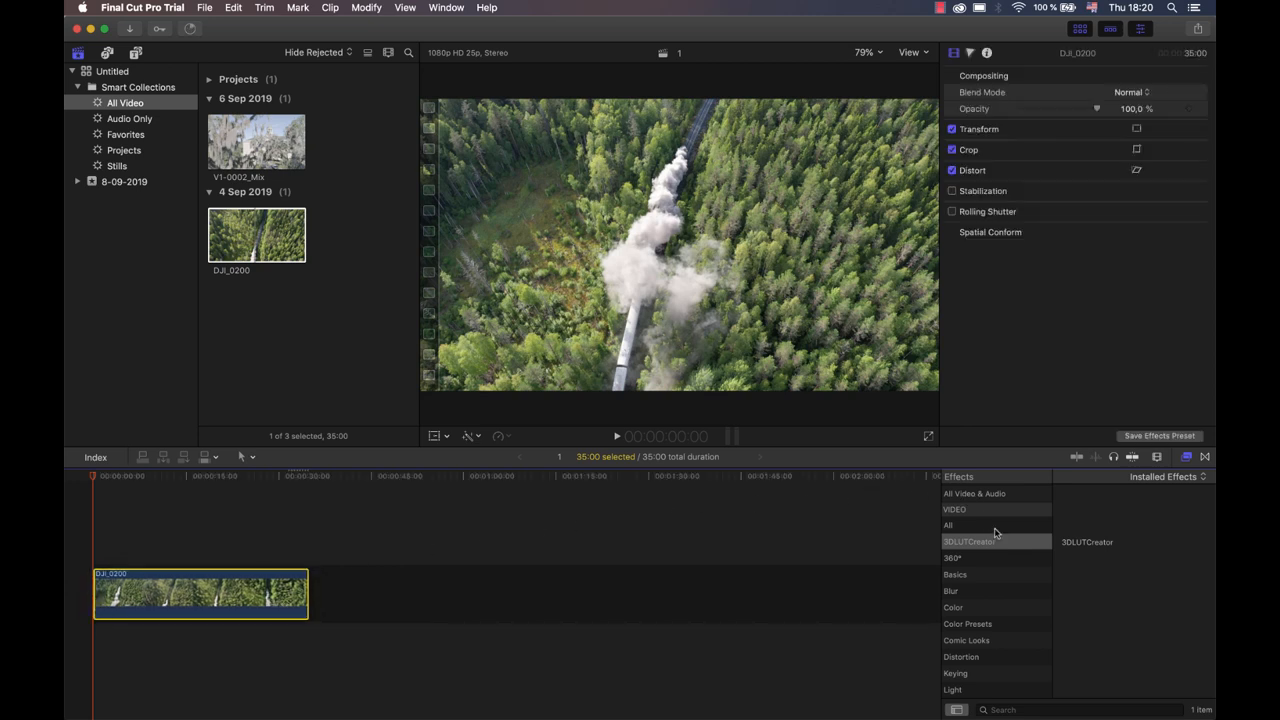
{"action": "left_click", "coordinate": [996, 541]}
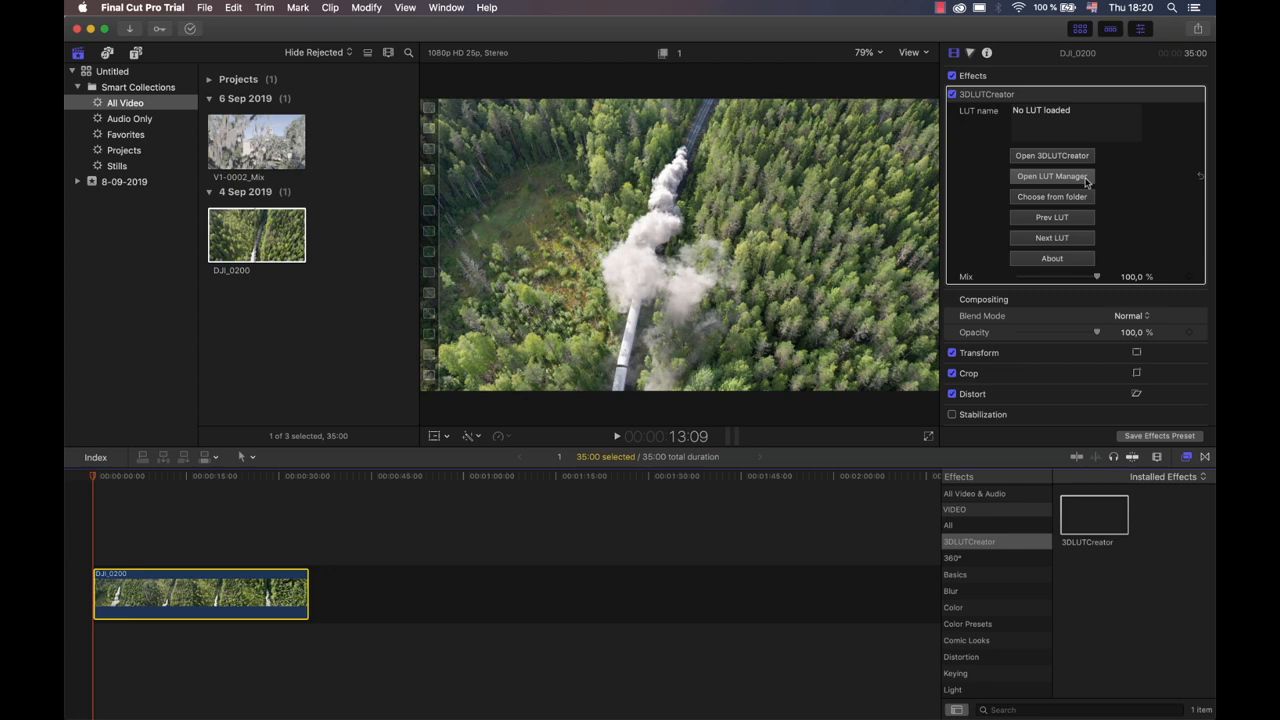
Open the LUT Manager and scroll the thumbnails toward the Style 13 mod look.
{"action": "left_click", "coordinate": [1051, 176]}
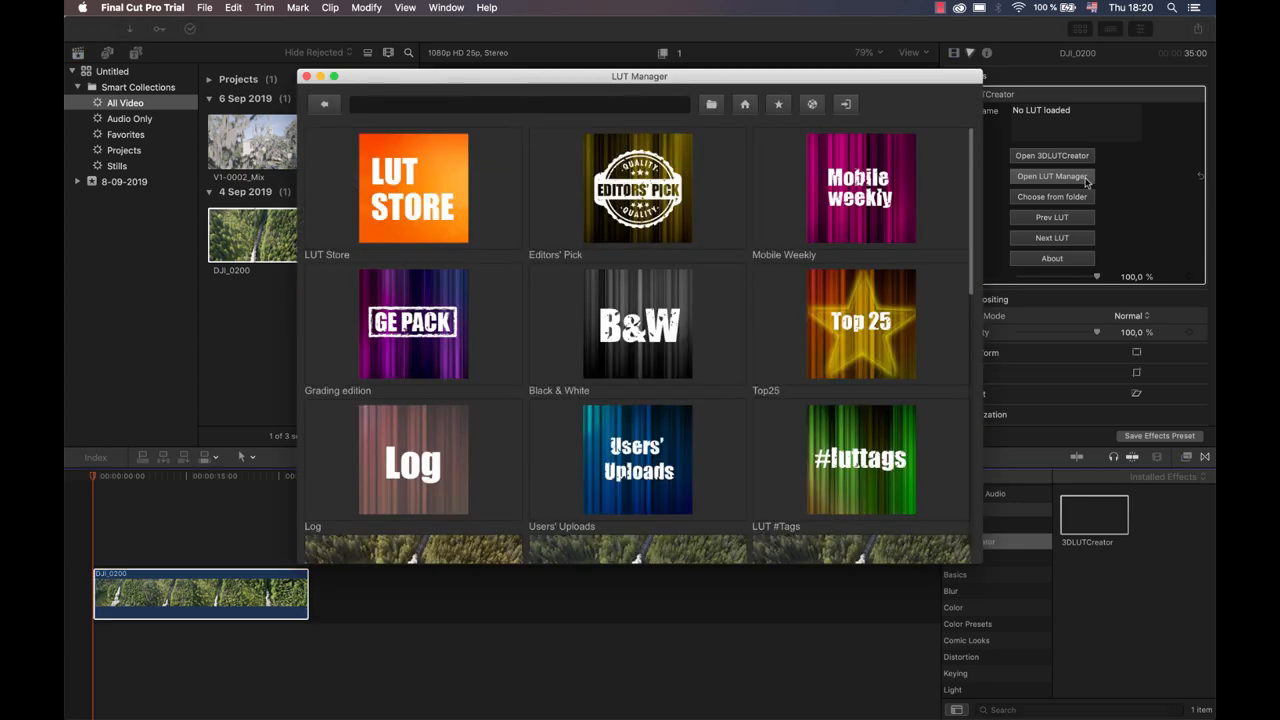
{"action": "scroll", "scroll_direction": "down", "scroll_amount": 3}
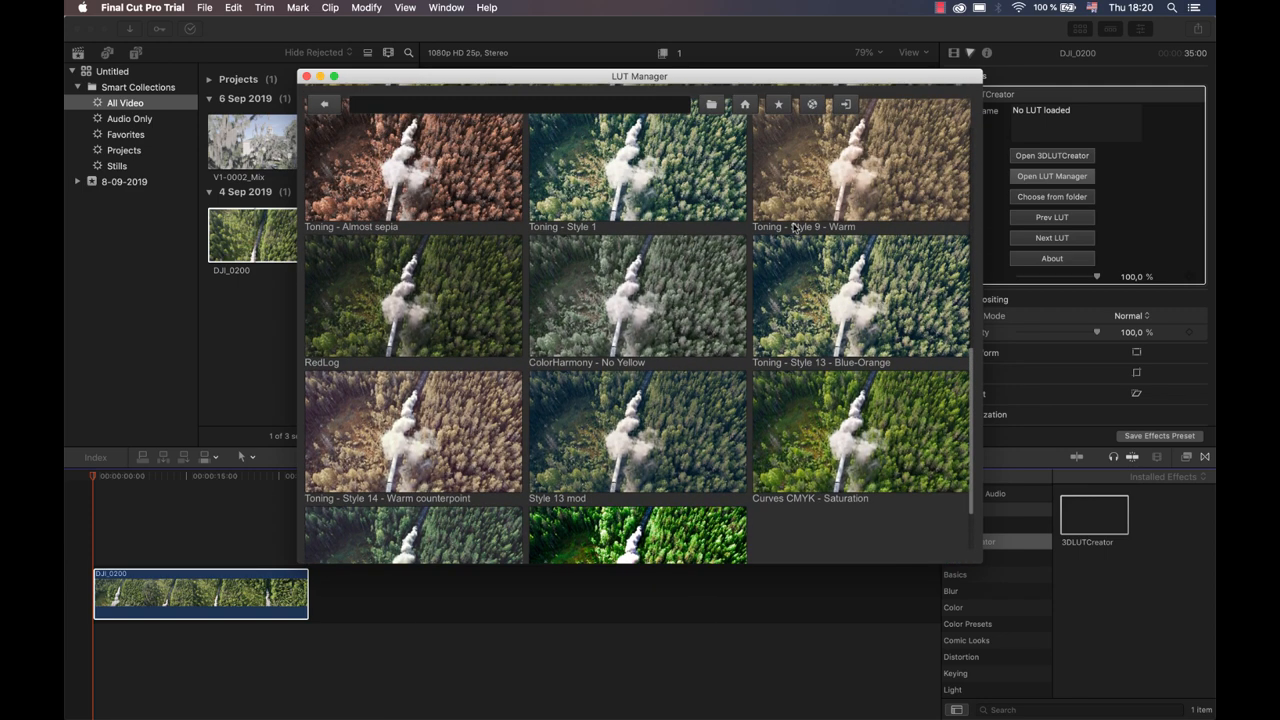
{"action": "mouse_move", "coordinate": [679, 399]}
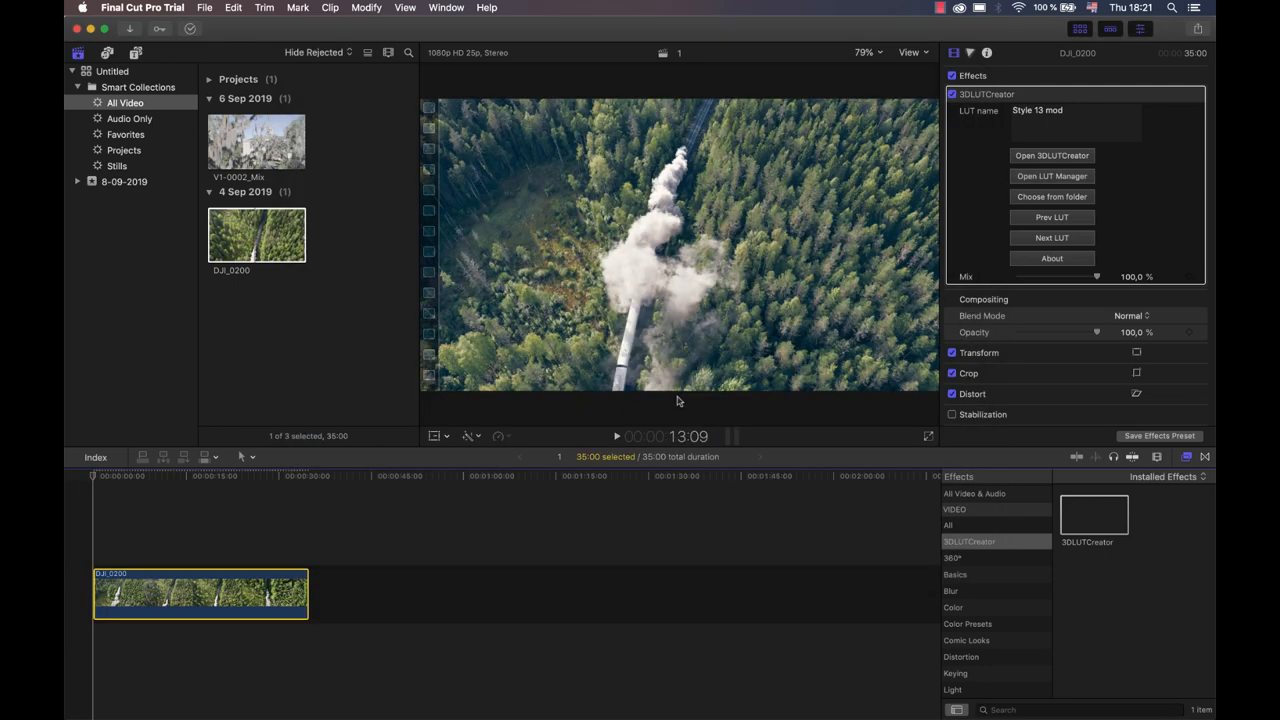
{"action": "mouse_move", "coordinate": [617, 440]}
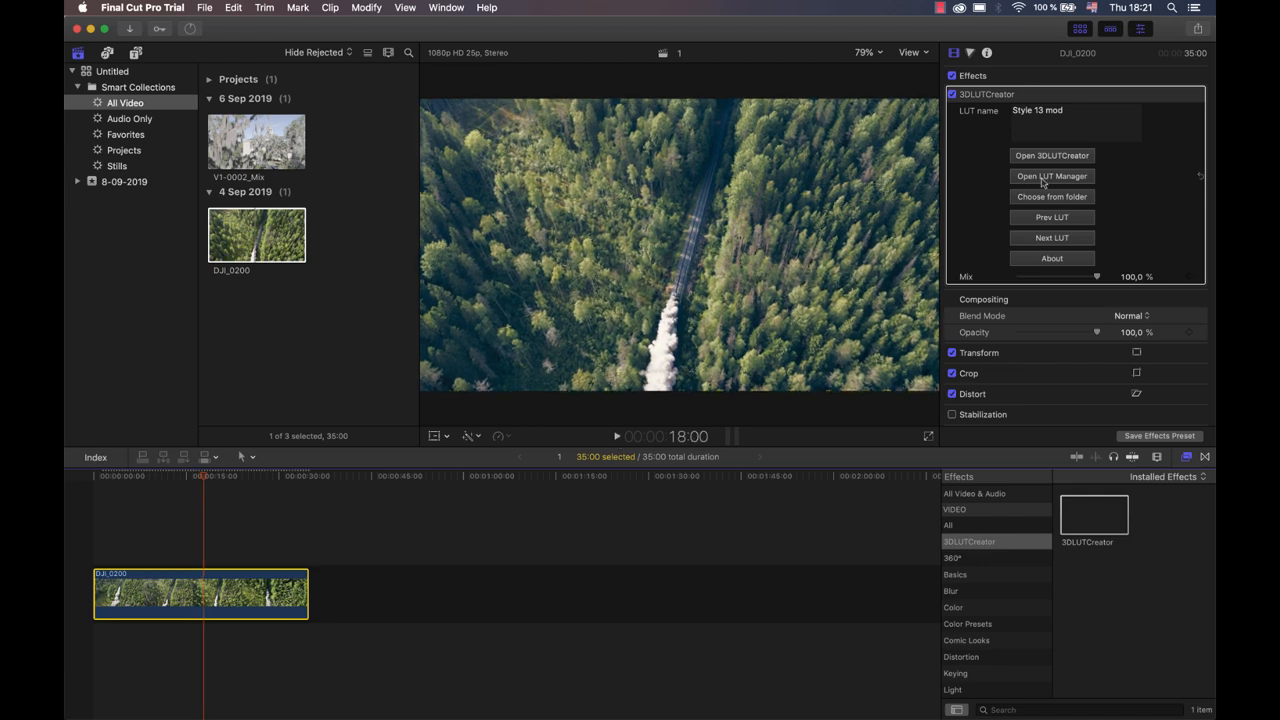
Apply the SK SLOG 2 LUT from the gradingedition folder to the drone clip.
{"action": "left_click", "coordinate": [1051, 176]}
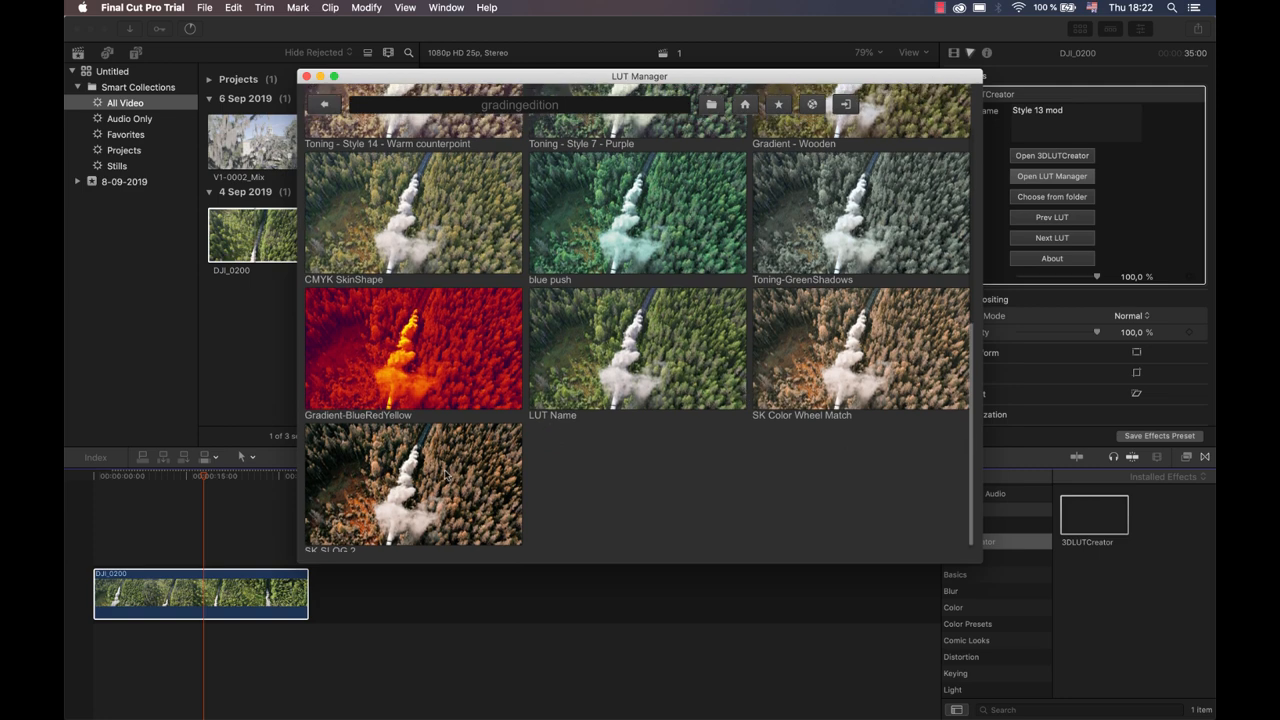
{"action": "double_click", "coordinate": [413, 485]}
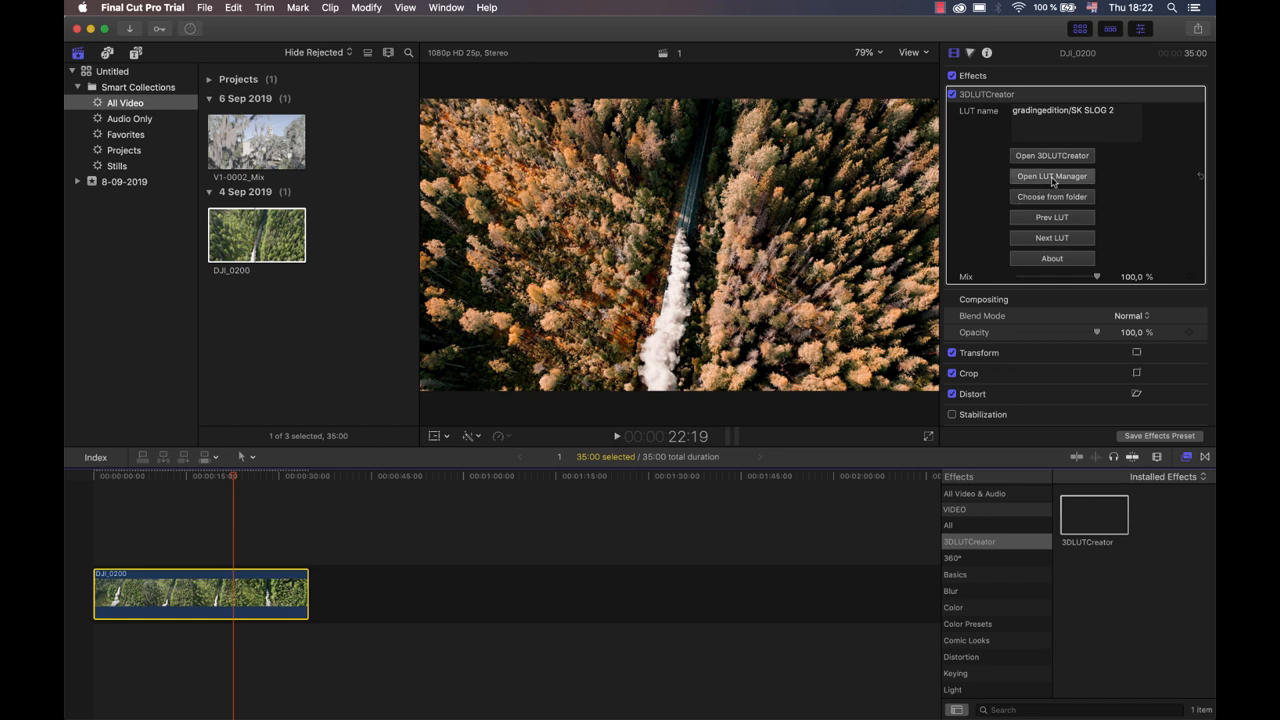
Log in to the LUT Manager account and return to the home collections.
{"action": "left_click", "coordinate": [1051, 176]}
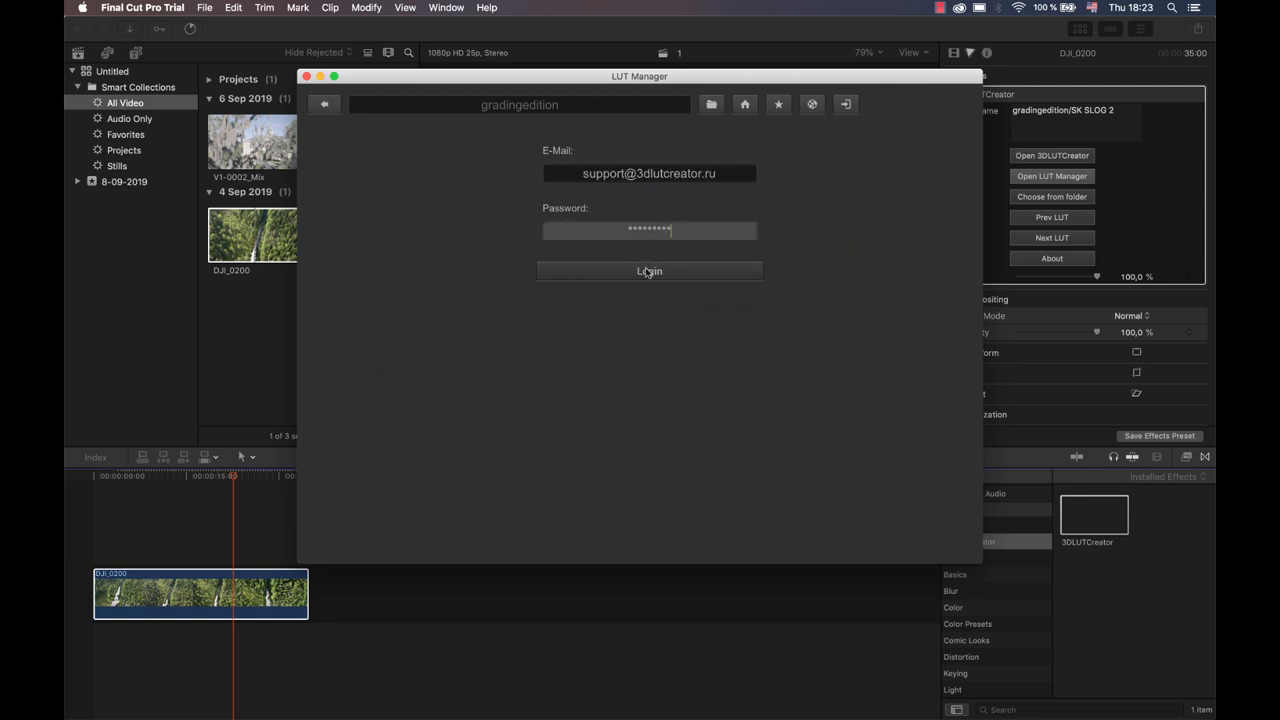
{"action": "left_click", "coordinate": [649, 271]}
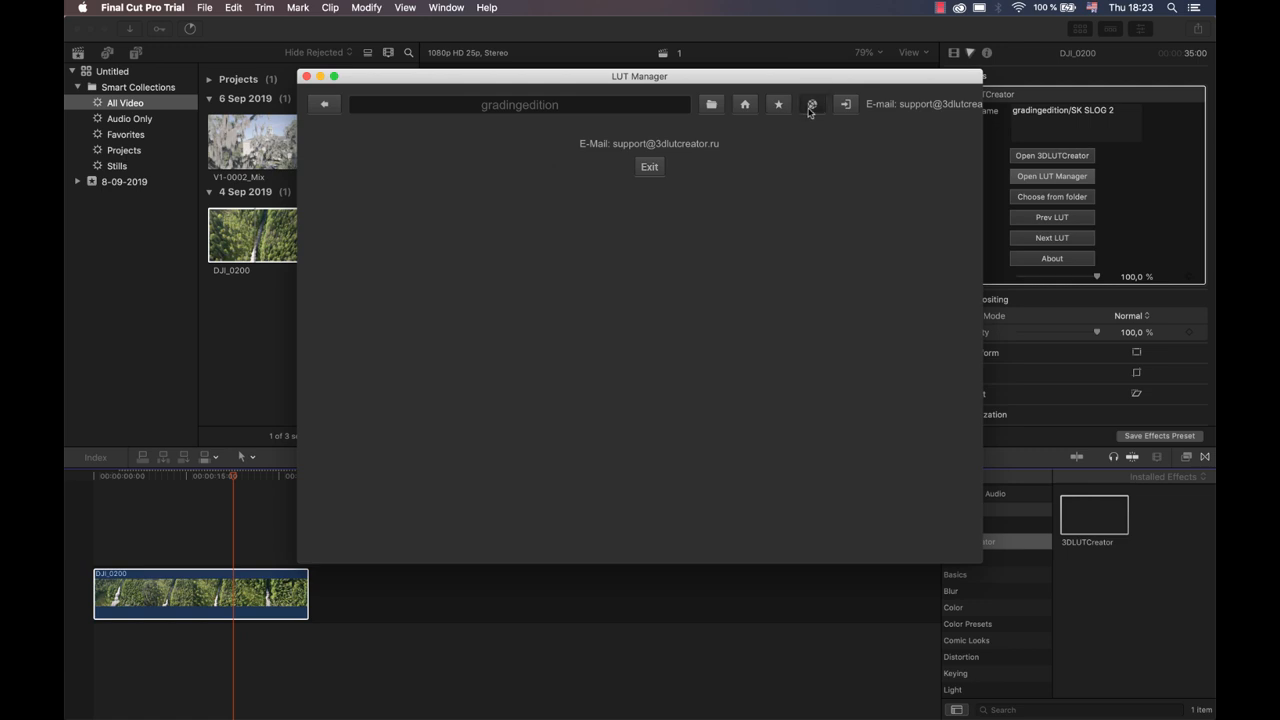
{"action": "left_click", "coordinate": [812, 104]}
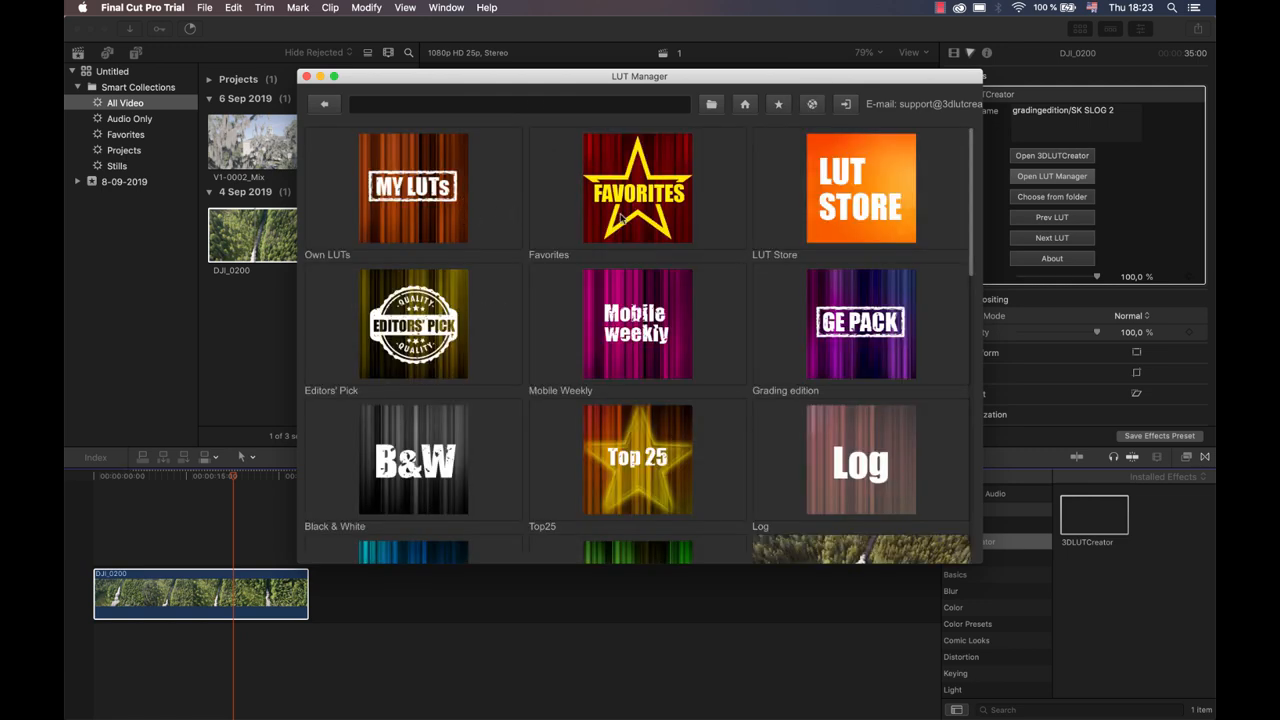
{"action": "mouse_move", "coordinate": [808, 208]}
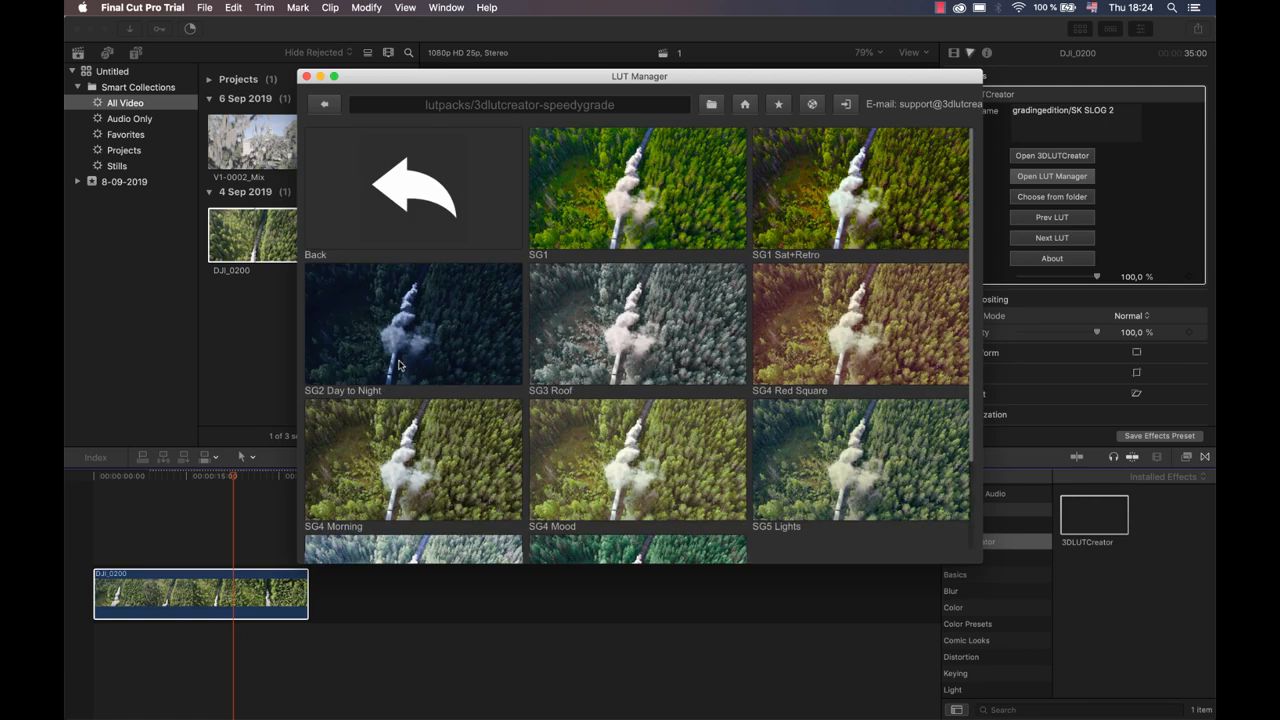
{"action": "mouse_move", "coordinate": [480, 338]}
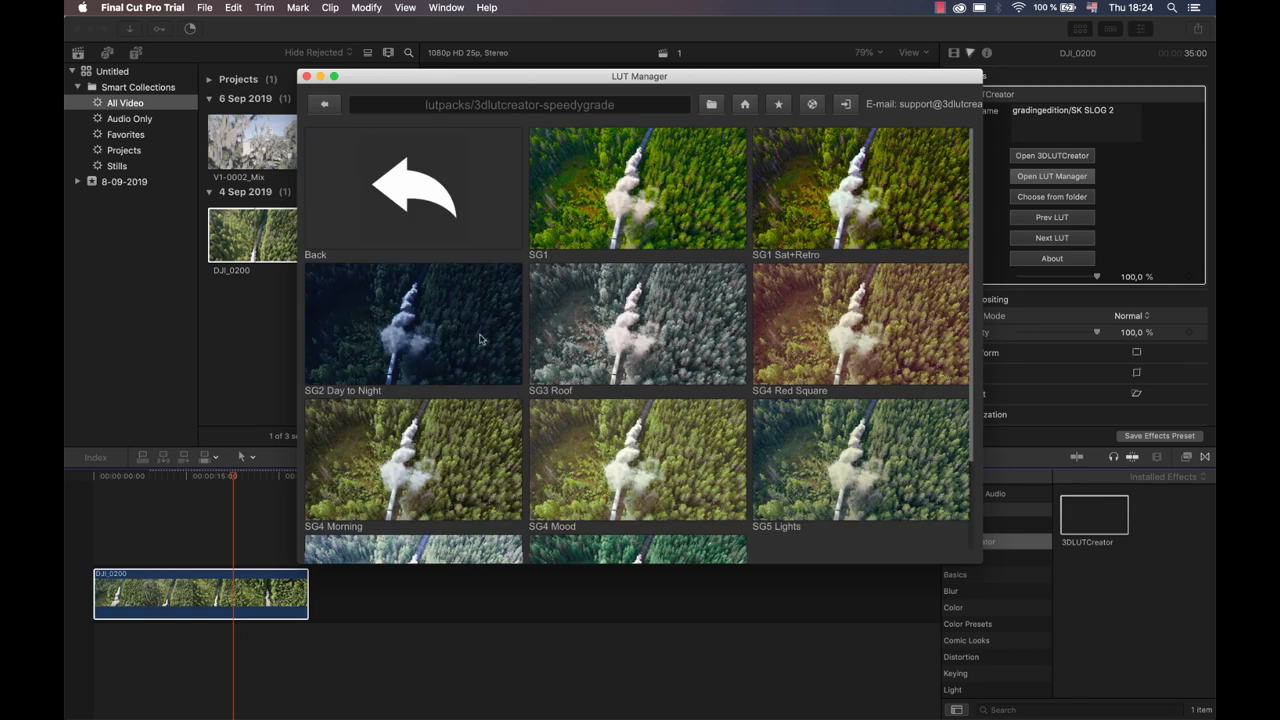
Load SG2 Day to Night from the SpeedyGrade pack onto the drone clip.
{"action": "left_click", "coordinate": [413, 324]}
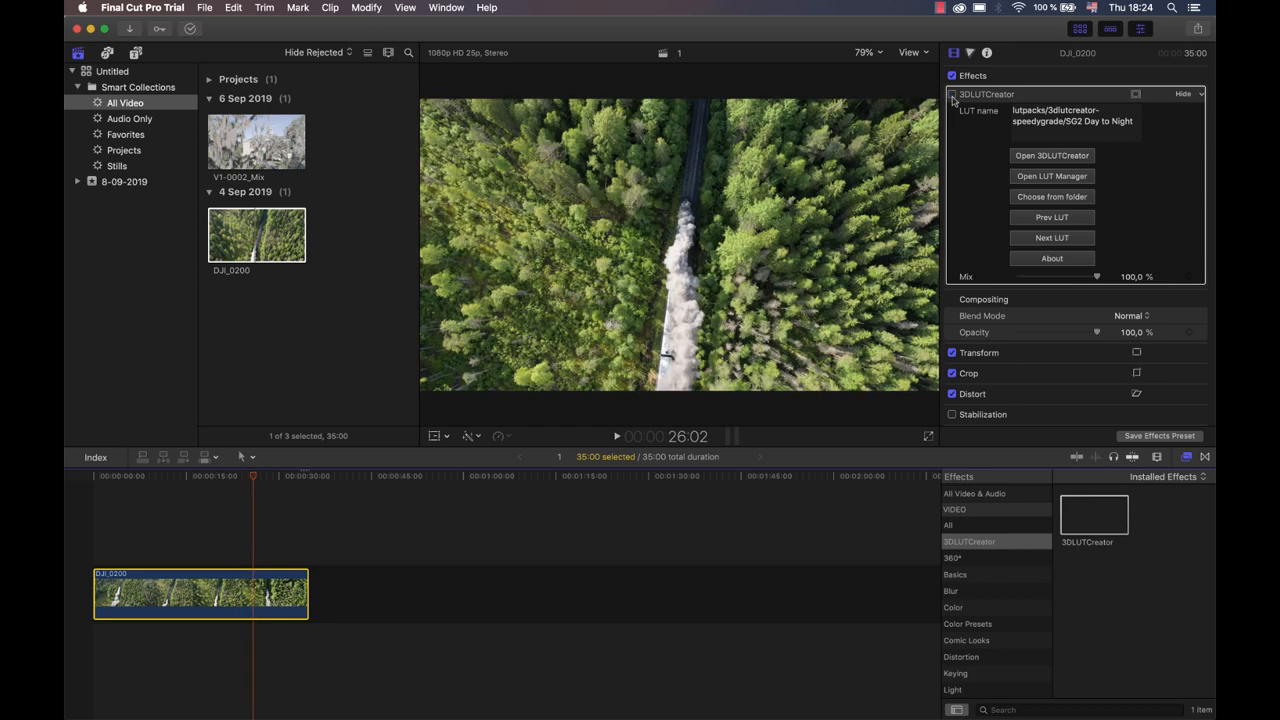
Re-enable the 3DLUTCreator effect and expand the Adobe Photoshop CC 2019 folder.
{"action": "left_click", "coordinate": [952, 94]}
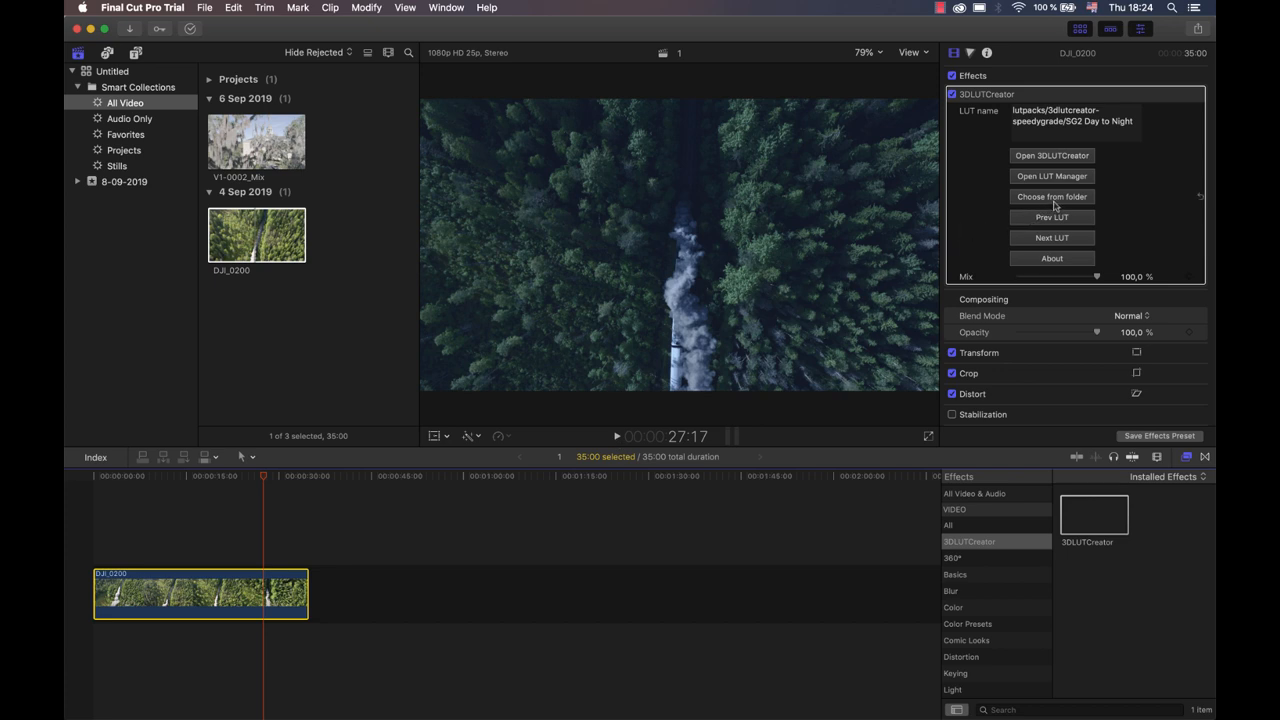
{"action": "left_click", "coordinate": [1051, 196]}
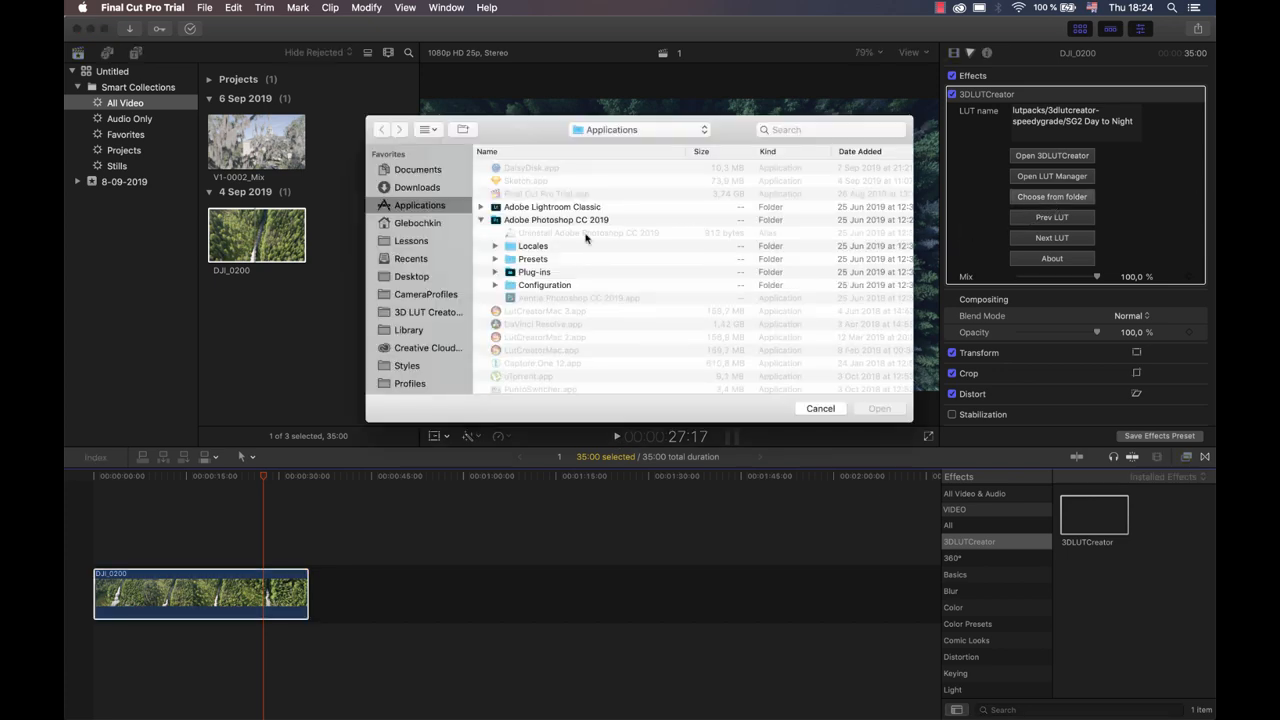
Load the Kodak 5218 .cube LUT from Presets > 3DLUTs onto the drone clip.
{"action": "left_click", "coordinate": [495, 259]}
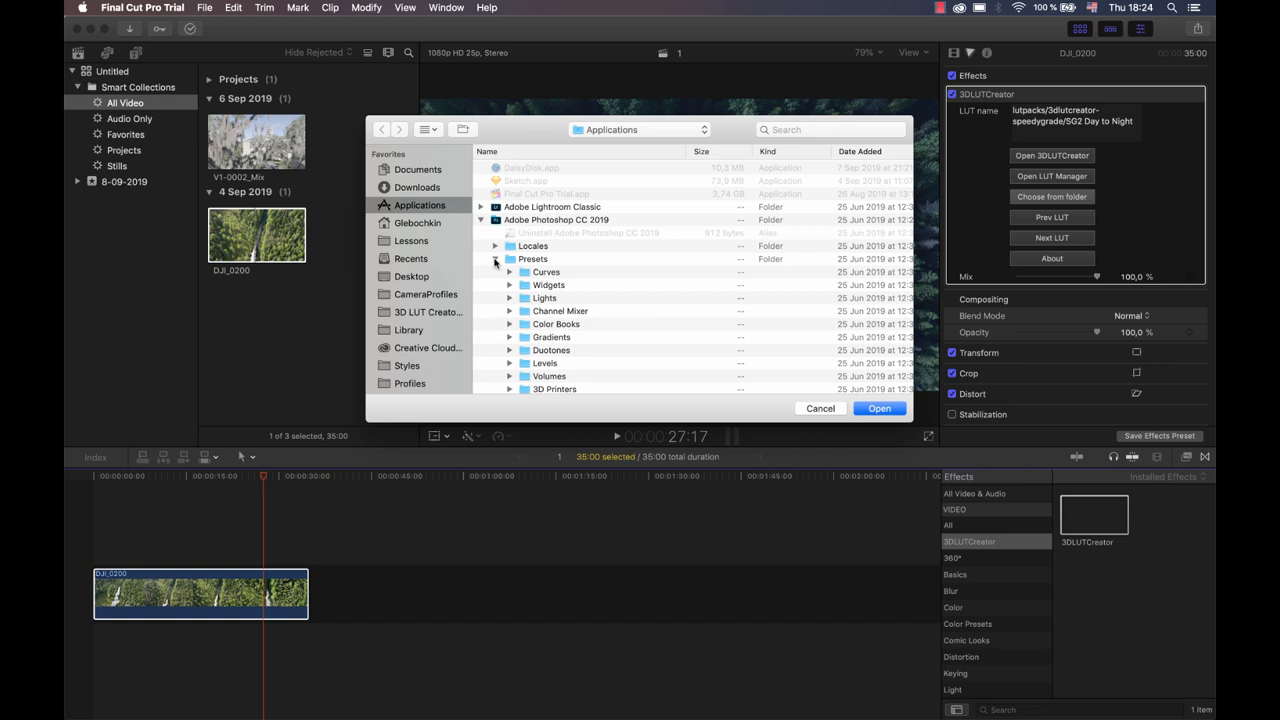
{"action": "scroll", "scroll_direction": "down", "scroll_amount": 3}
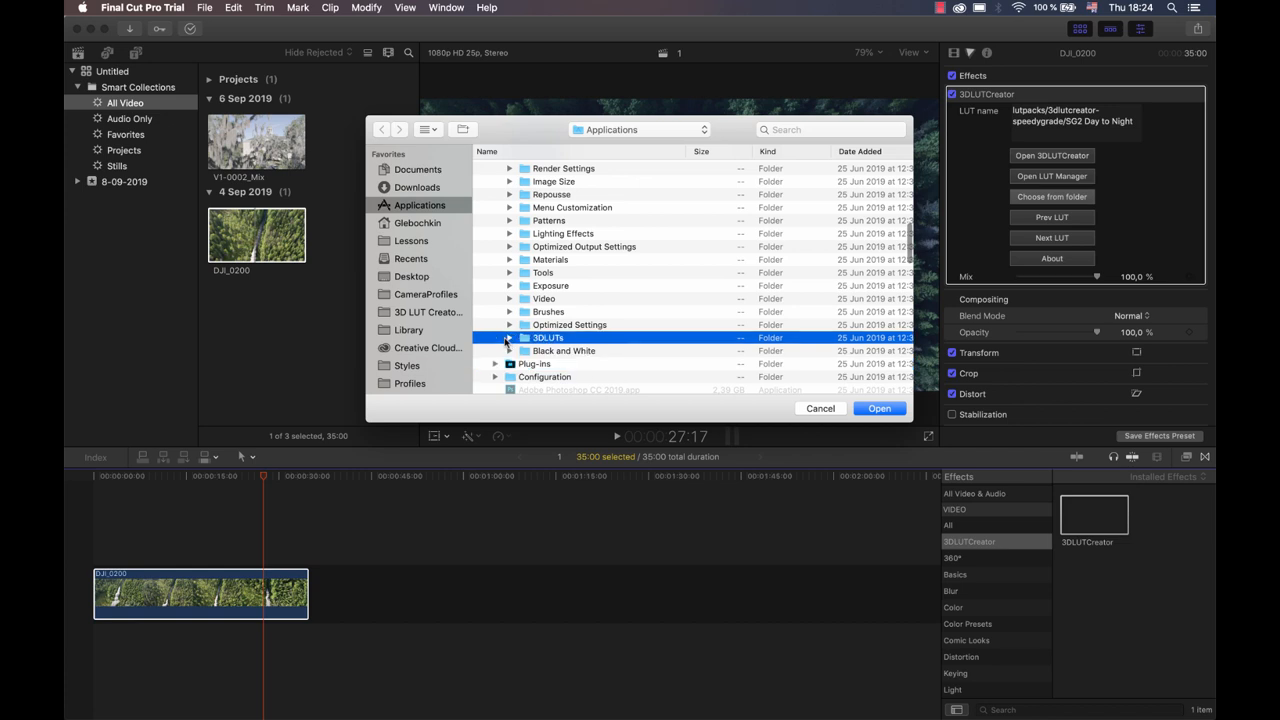
{"action": "left_click", "coordinate": [509, 337]}
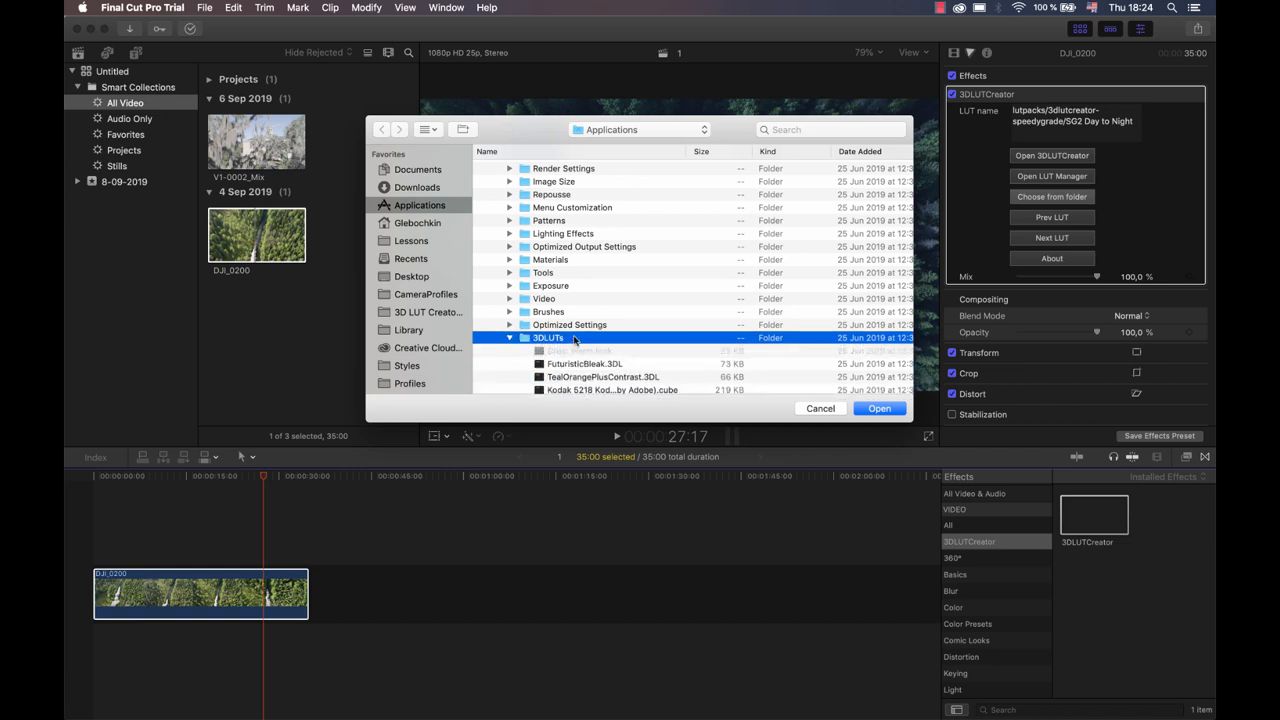
{"action": "scroll", "scroll_direction": "down", "scroll_amount": 3}
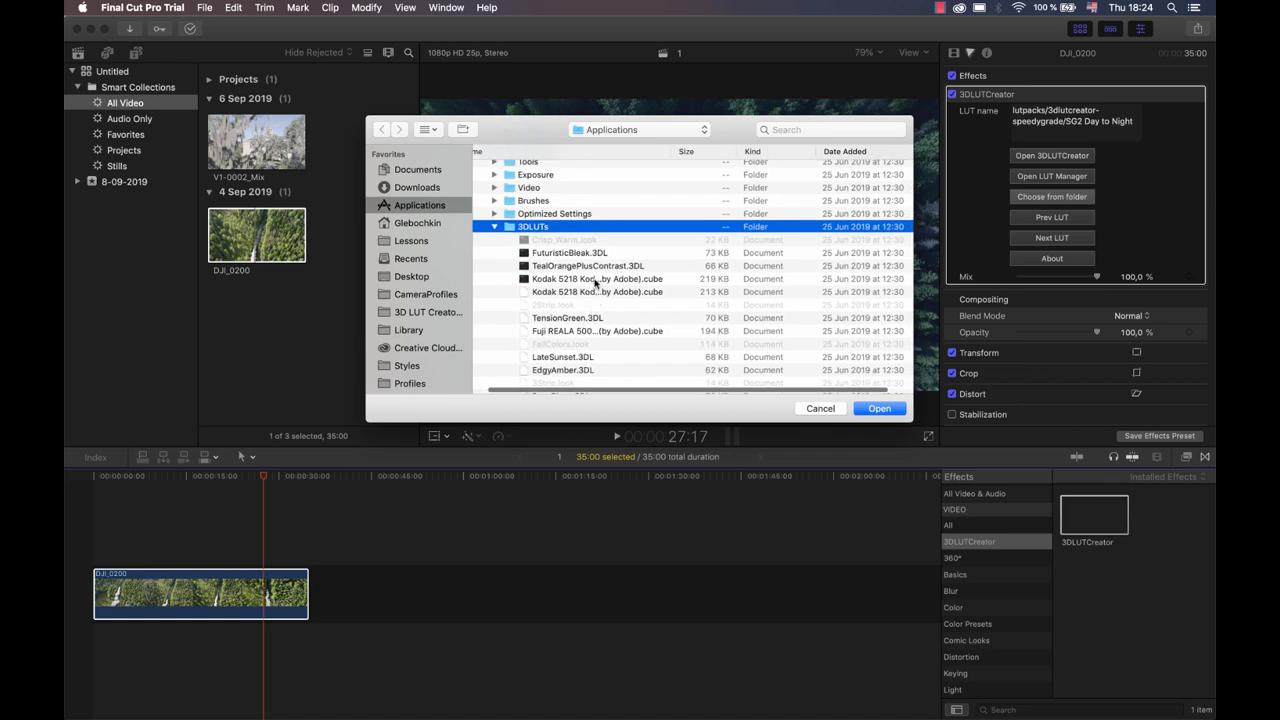
{"action": "left_click", "coordinate": [597, 278]}
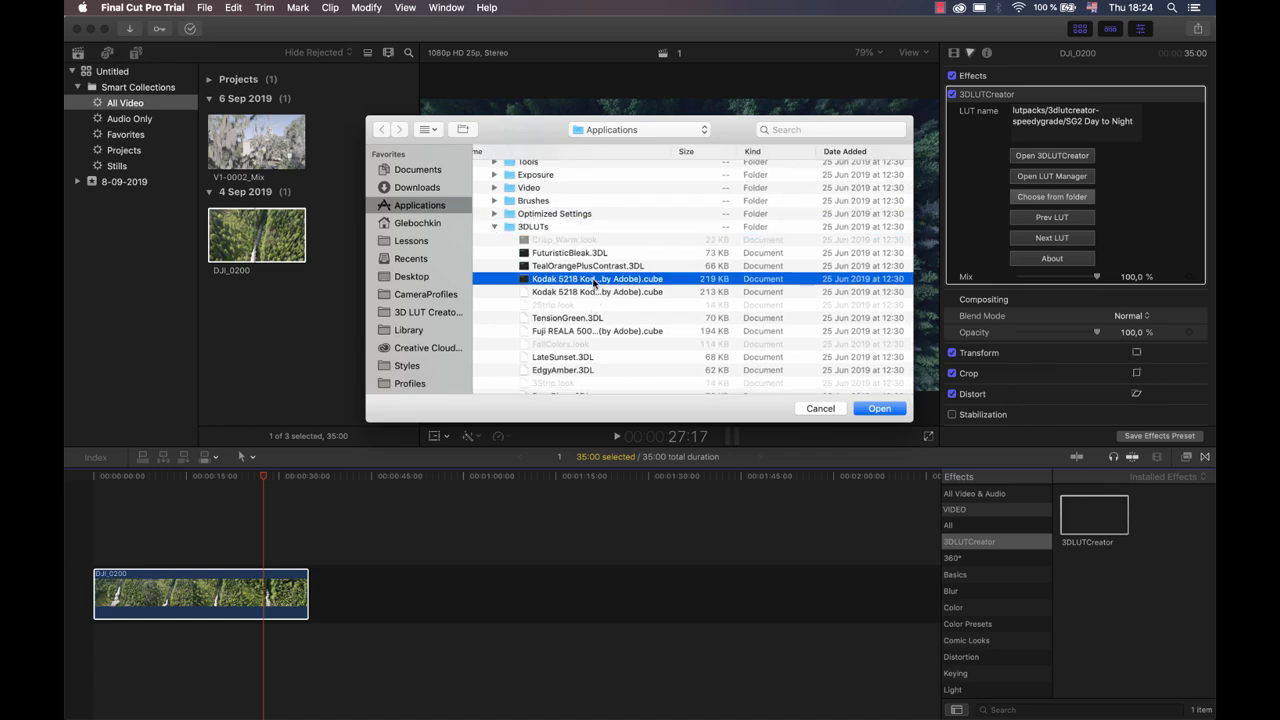
{"action": "left_click", "coordinate": [878, 408]}
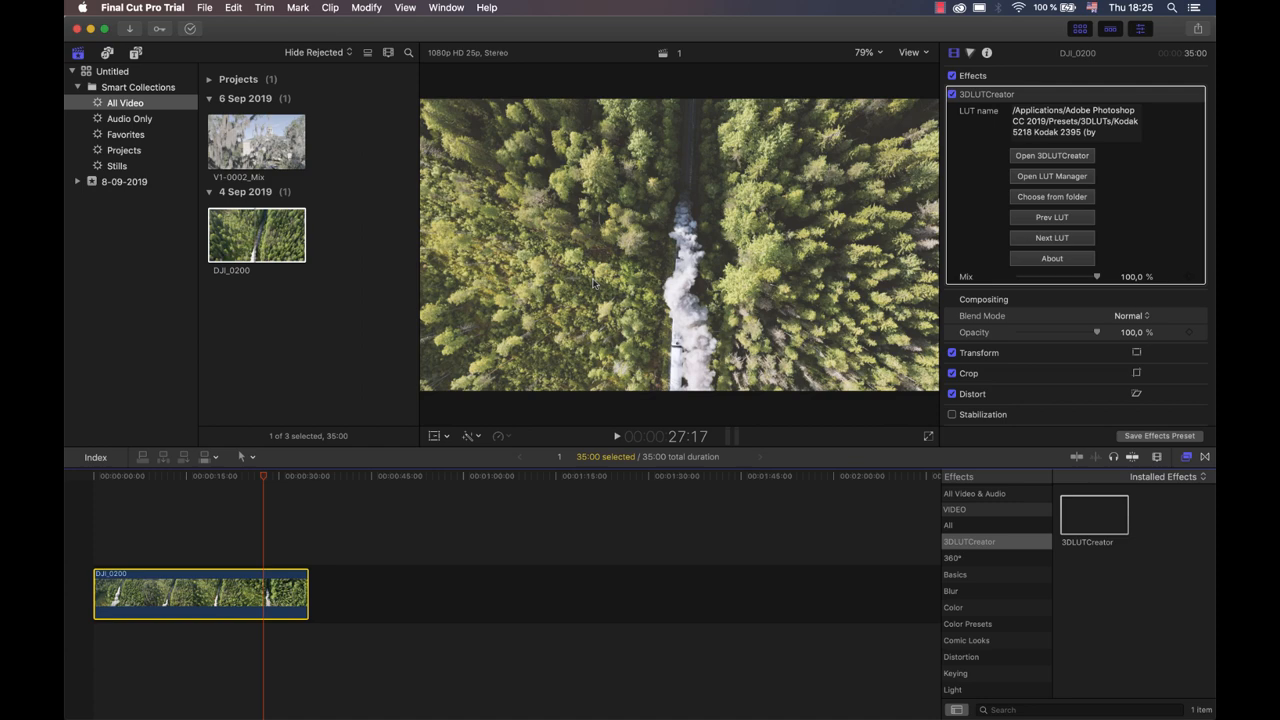
{"action": "mouse_move", "coordinate": [617, 440]}
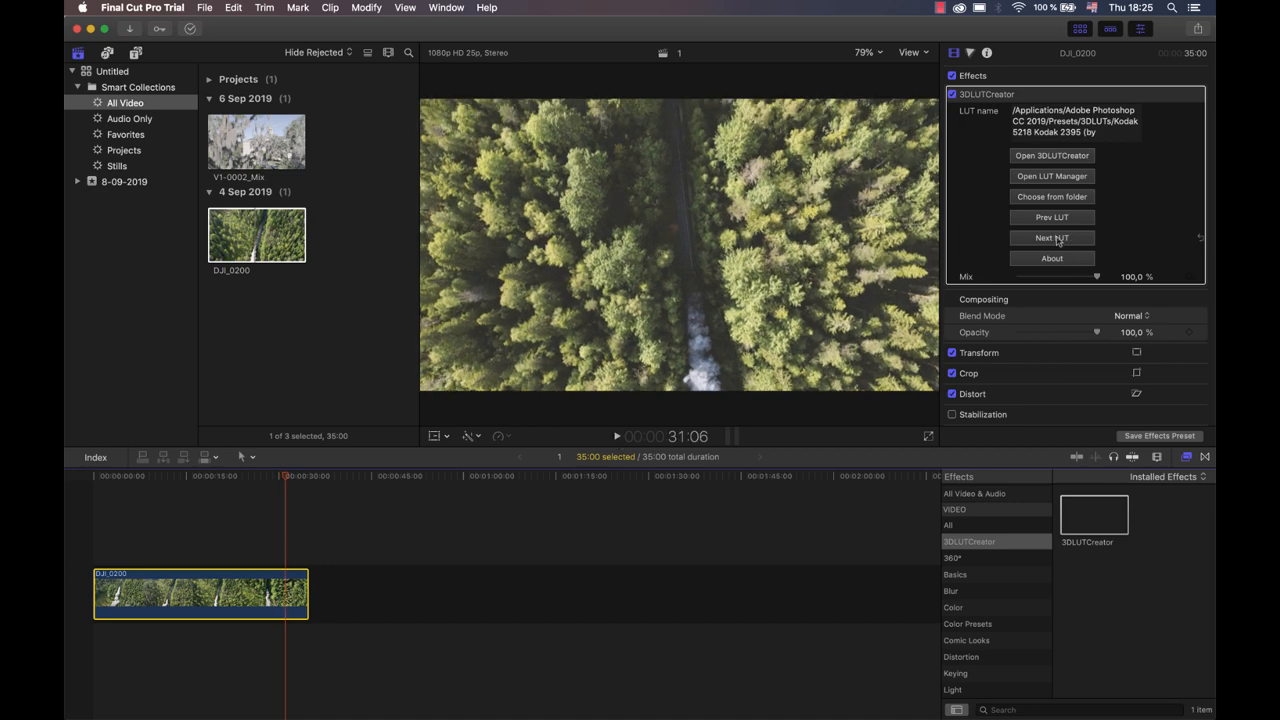
Advance the drone clip's grade two LUTs to filmstock_50, then select the V1-0002_Mix clip.
{"action": "left_click", "coordinate": [1051, 238]}
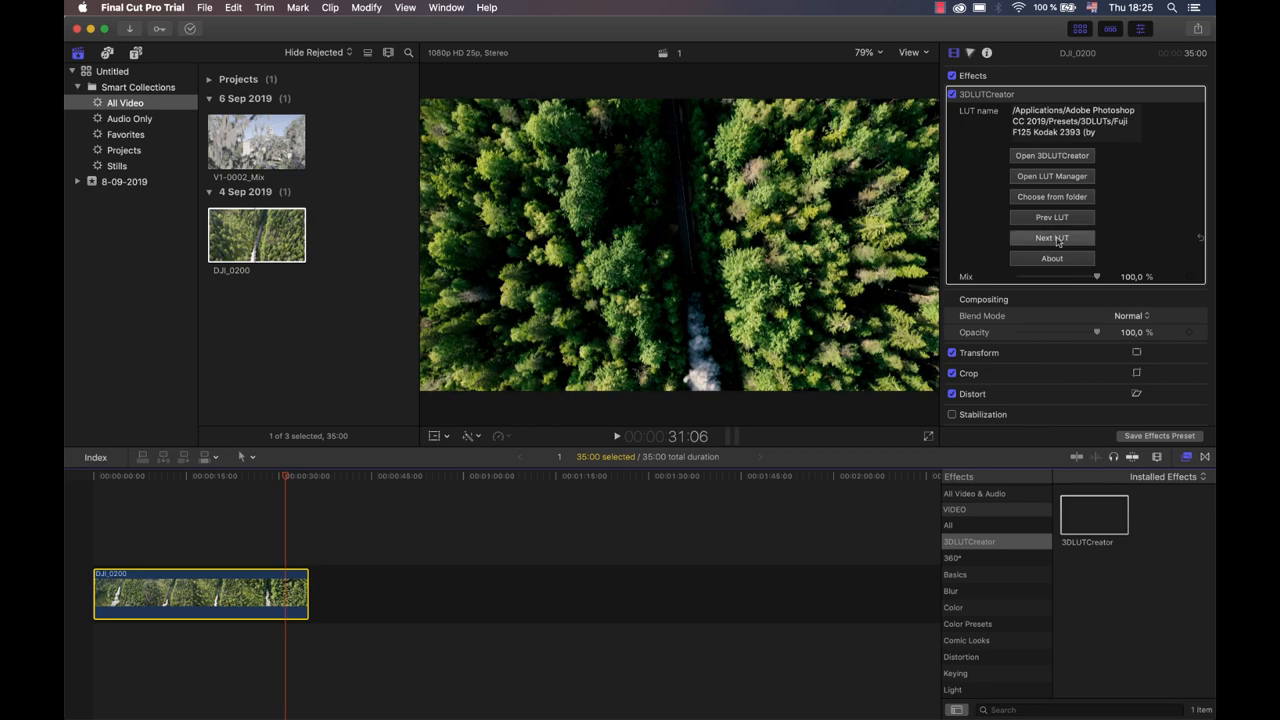
{"action": "left_click", "coordinate": [1052, 238]}
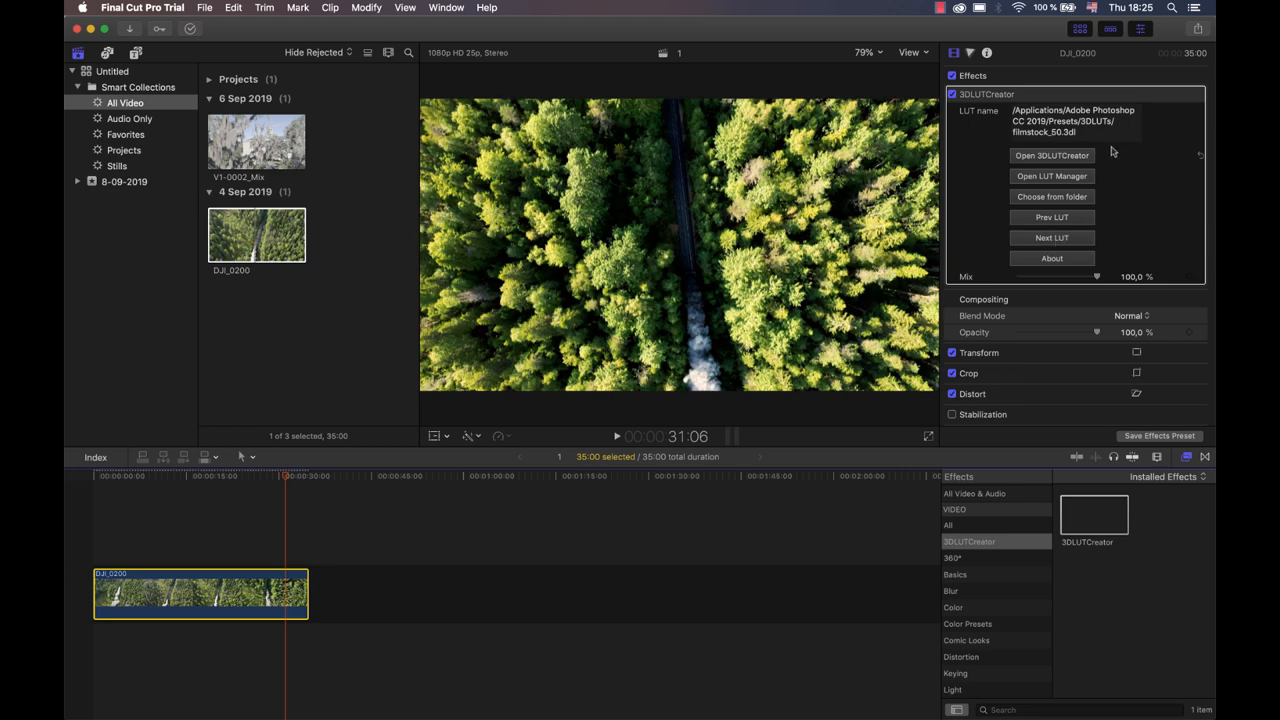
{"action": "mouse_move", "coordinate": [660, 456]}
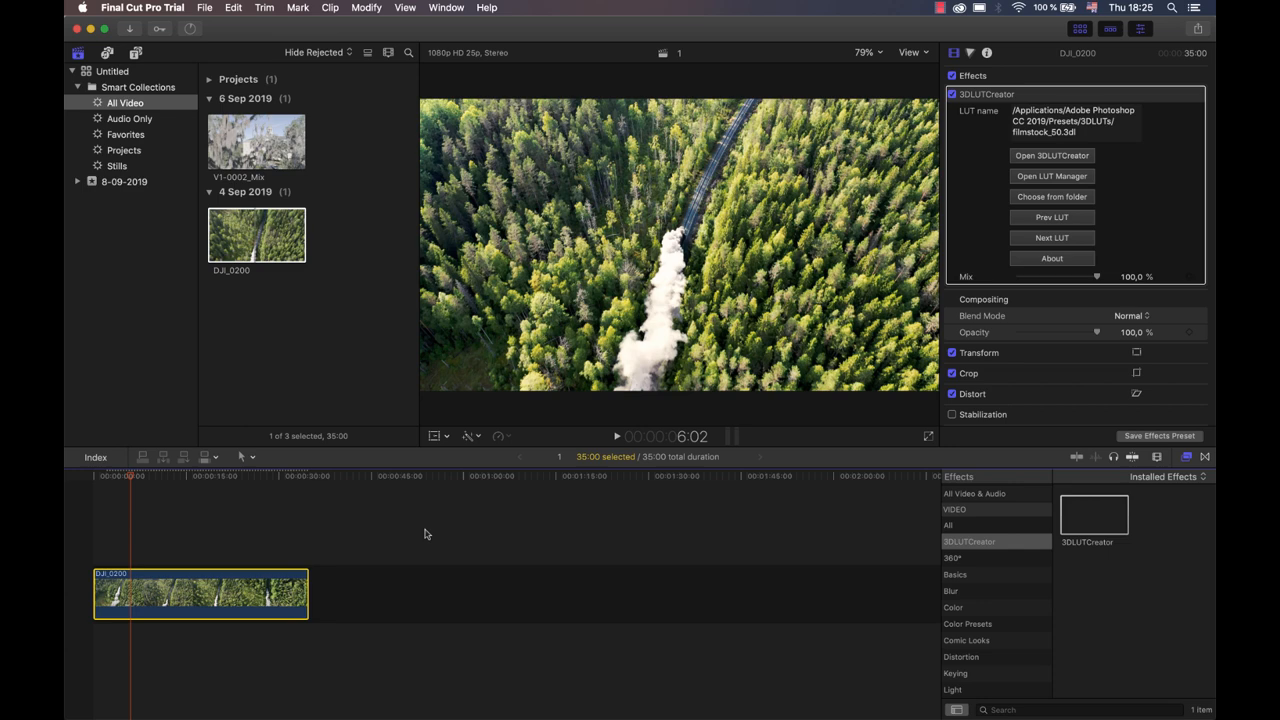
{"action": "left_click", "coordinate": [256, 141]}
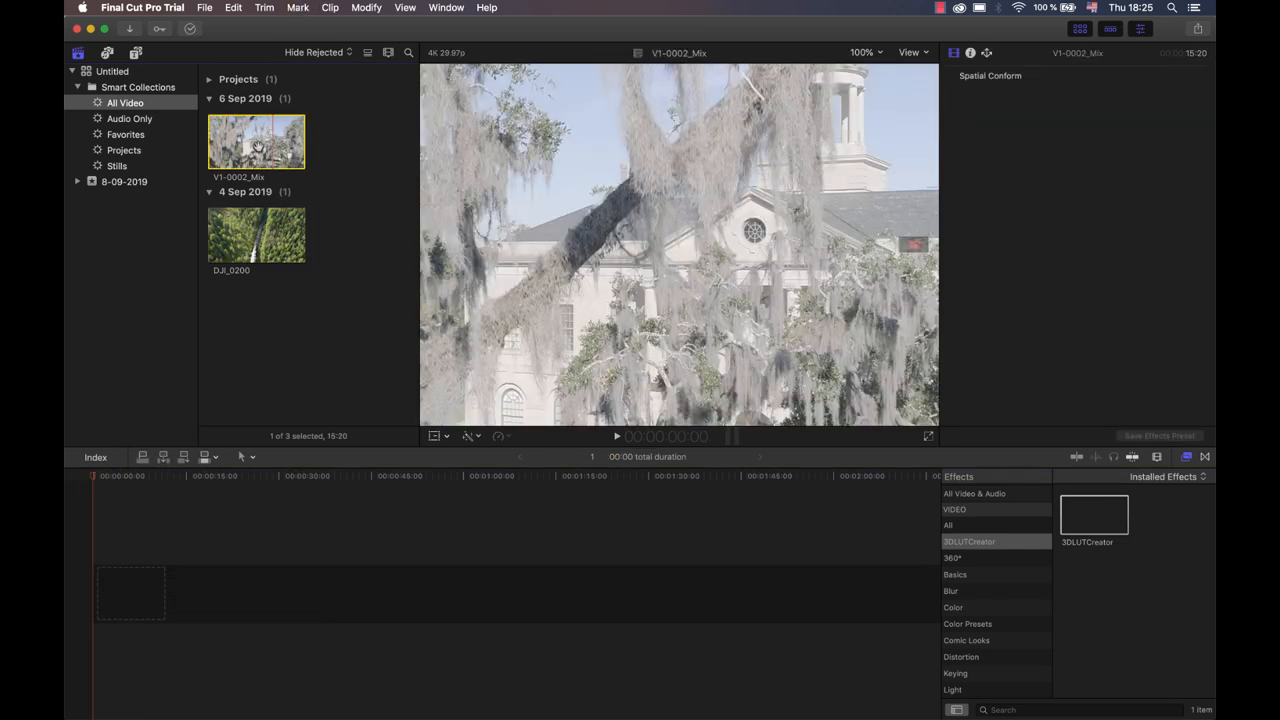
Place the V1-0002_Mix church clip in the timeline and send it to 3D LUT Creator.
{"action": "left_click_drag", "start_coordinate": [256, 140], "coordinate": [165, 607]}
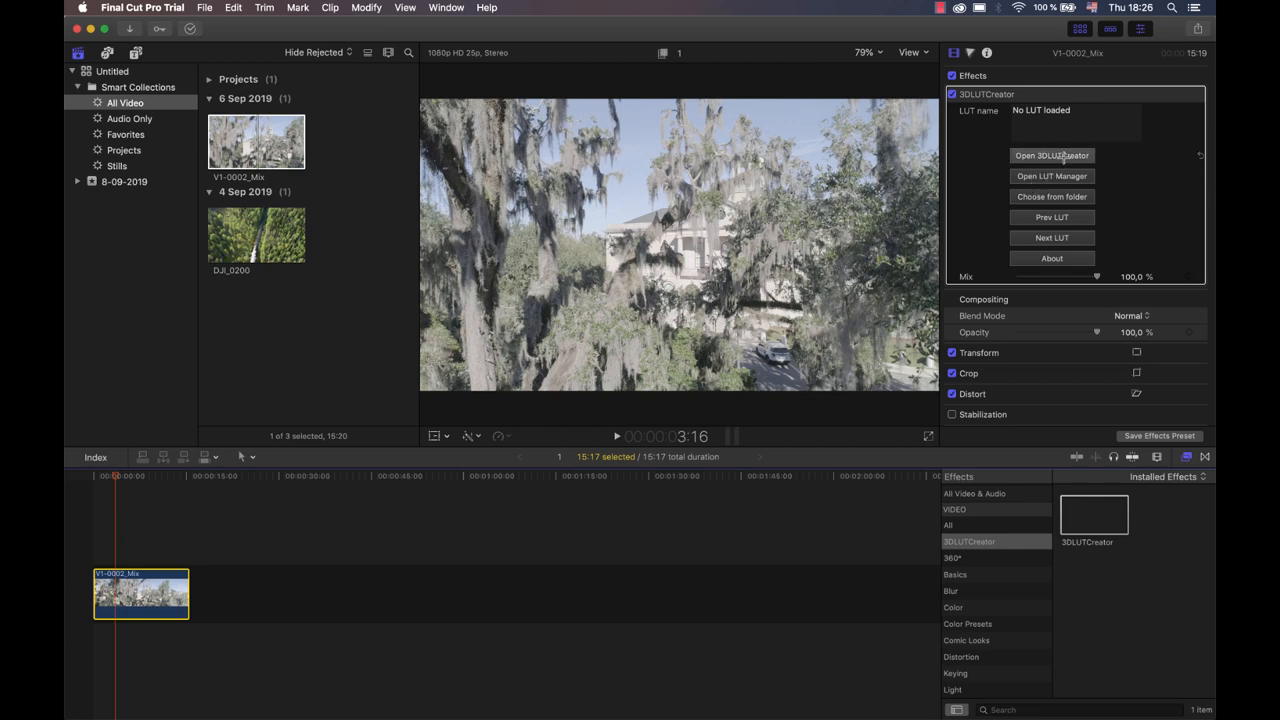
{"action": "left_click", "coordinate": [1051, 155]}
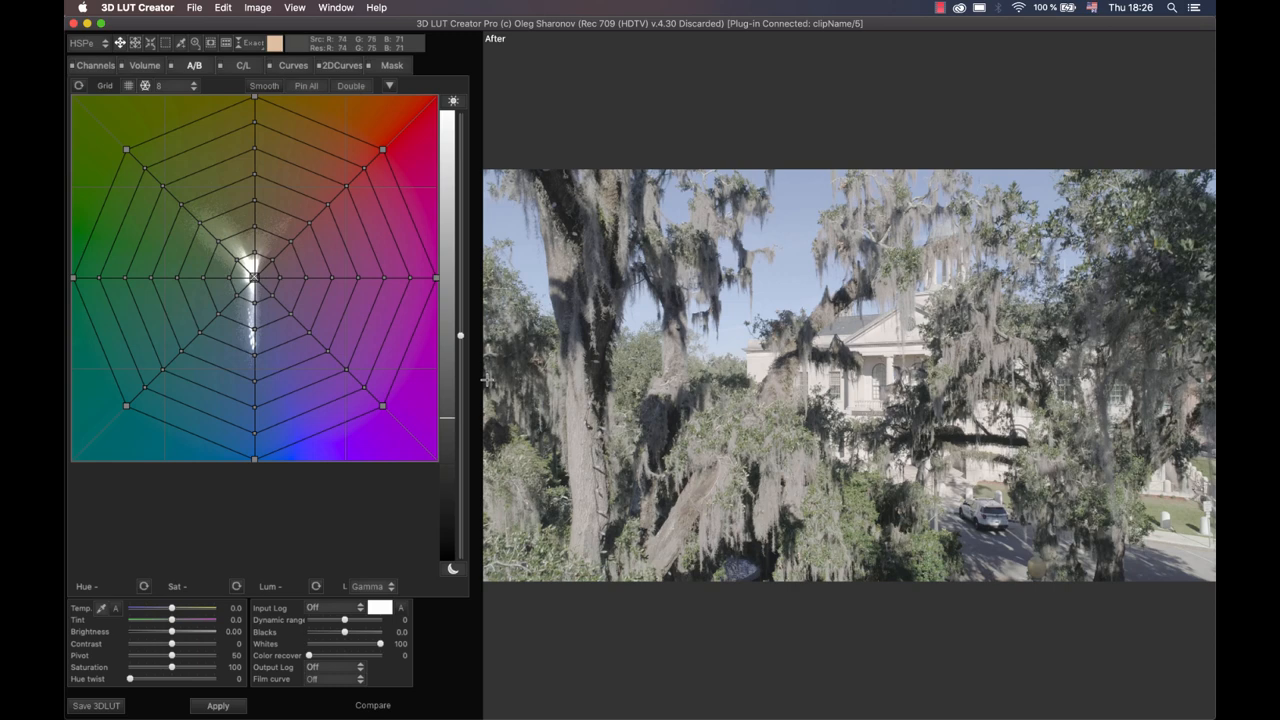
Set the Input Log profile to DJI D-Log Ph4Pro for the church footage.
{"action": "left_click_drag", "start_coordinate": [383, 420], "coordinate": [405, 460]}
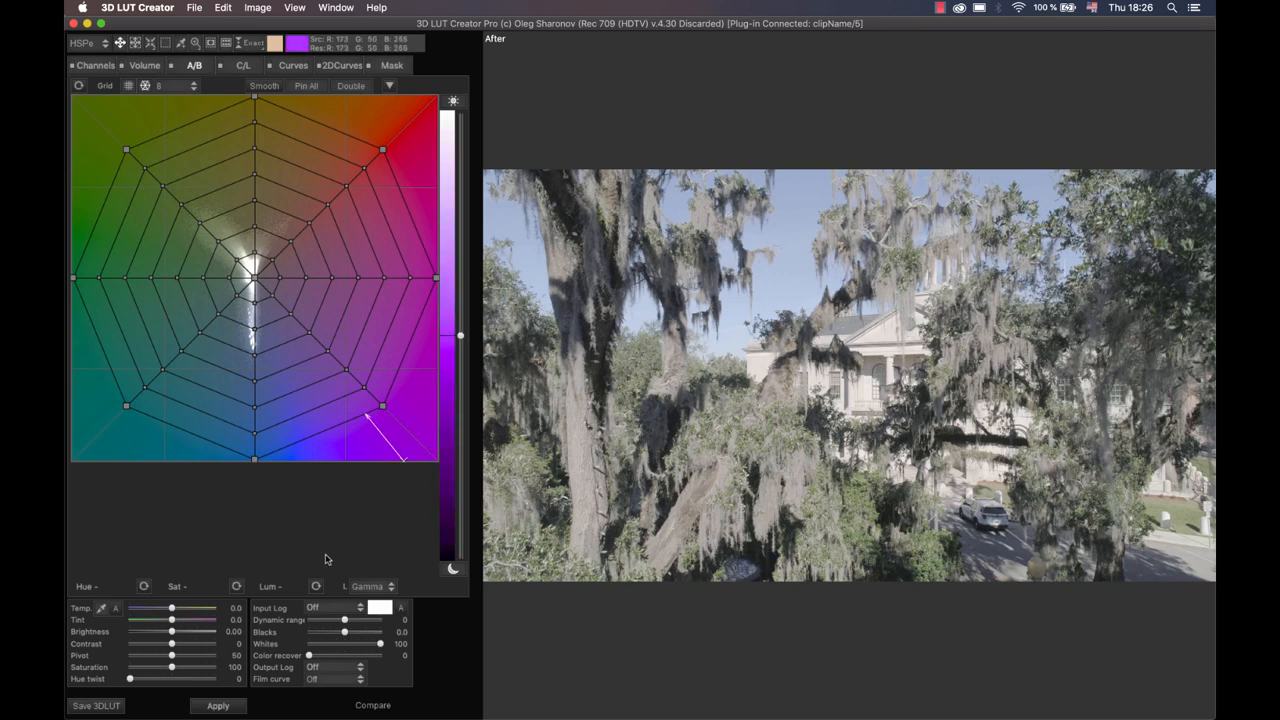
{"action": "left_click", "coordinate": [335, 608]}
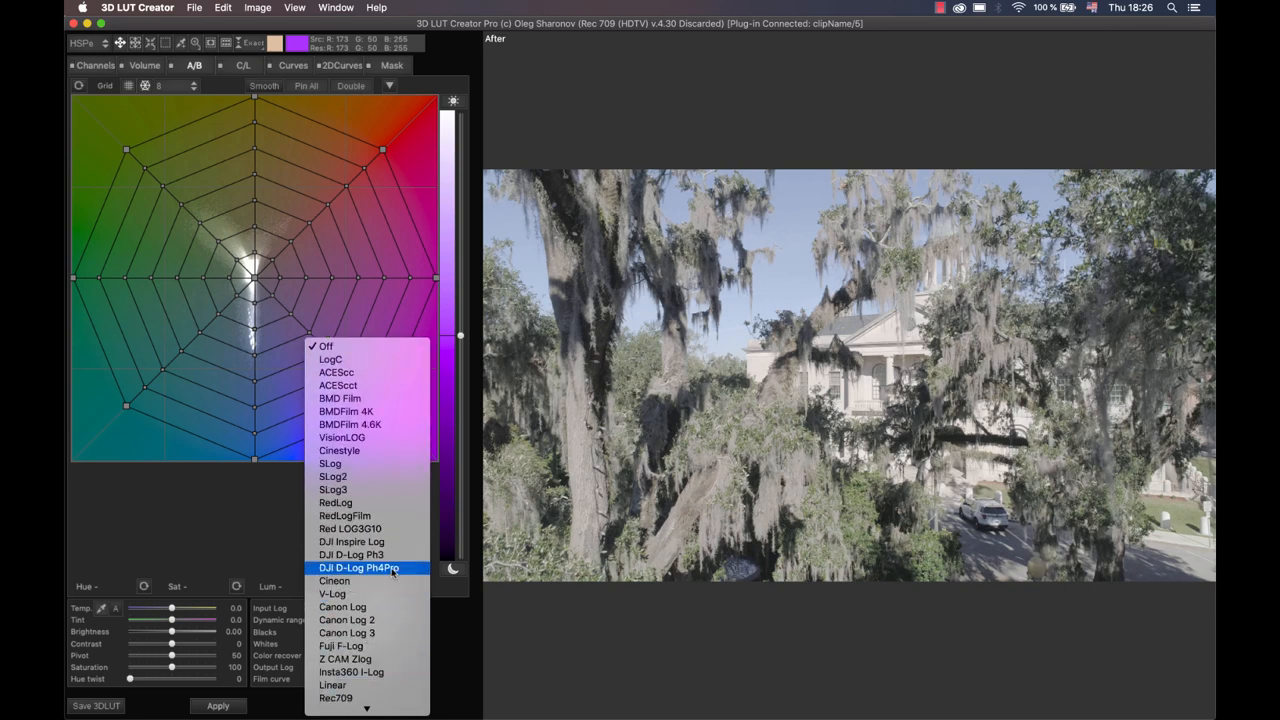
{"action": "left_click", "coordinate": [358, 568]}
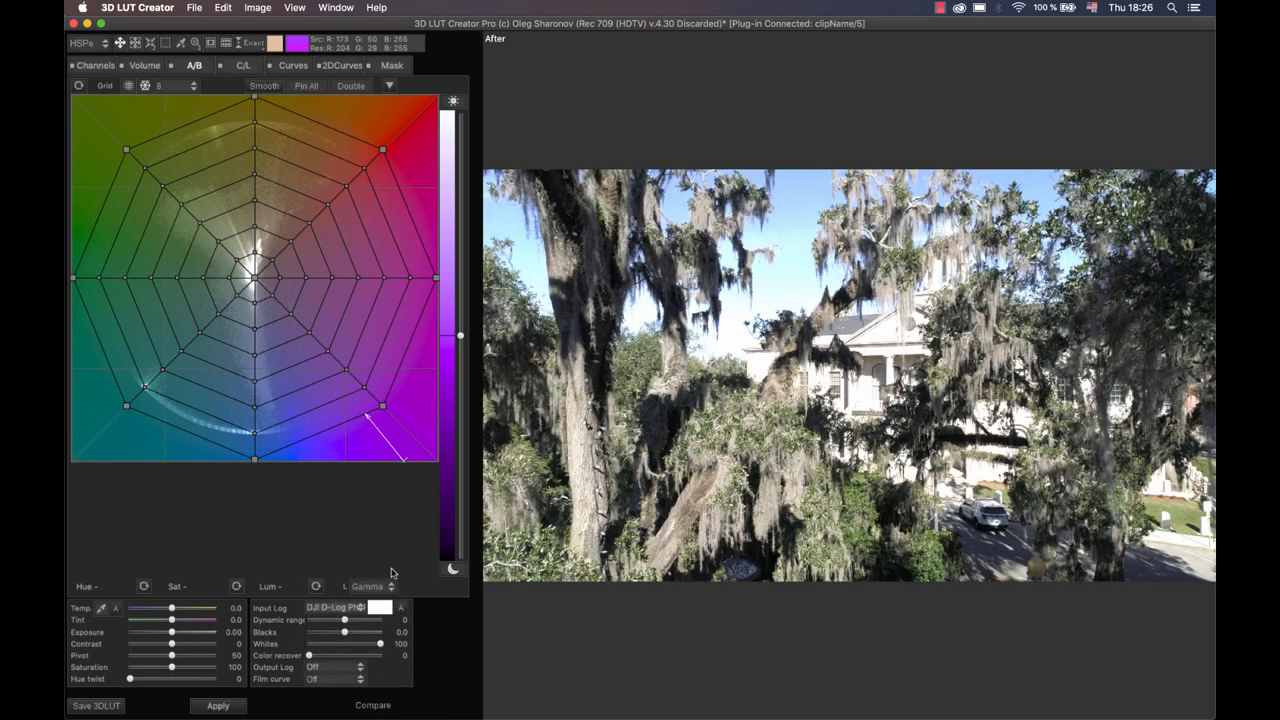
{"action": "left_click_drag", "start_coordinate": [171, 632], "coordinate": [130, 632]}
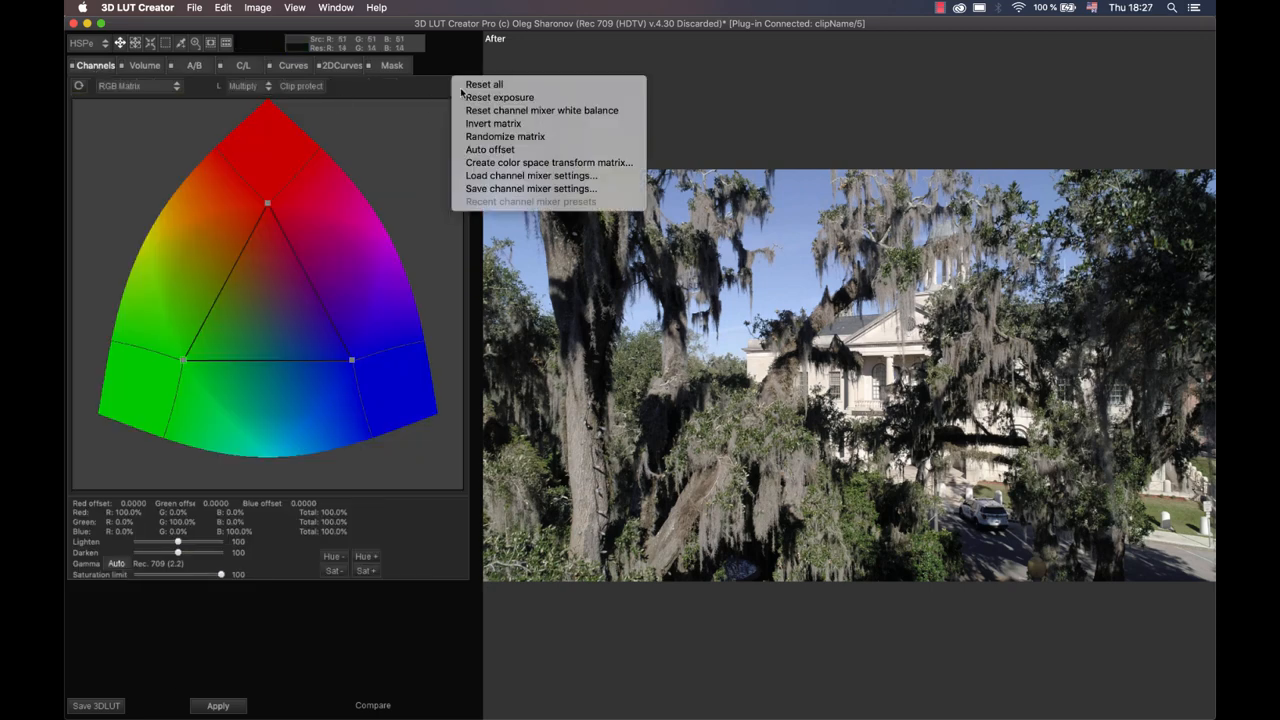
{"action": "mouse_move", "coordinate": [548, 162]}
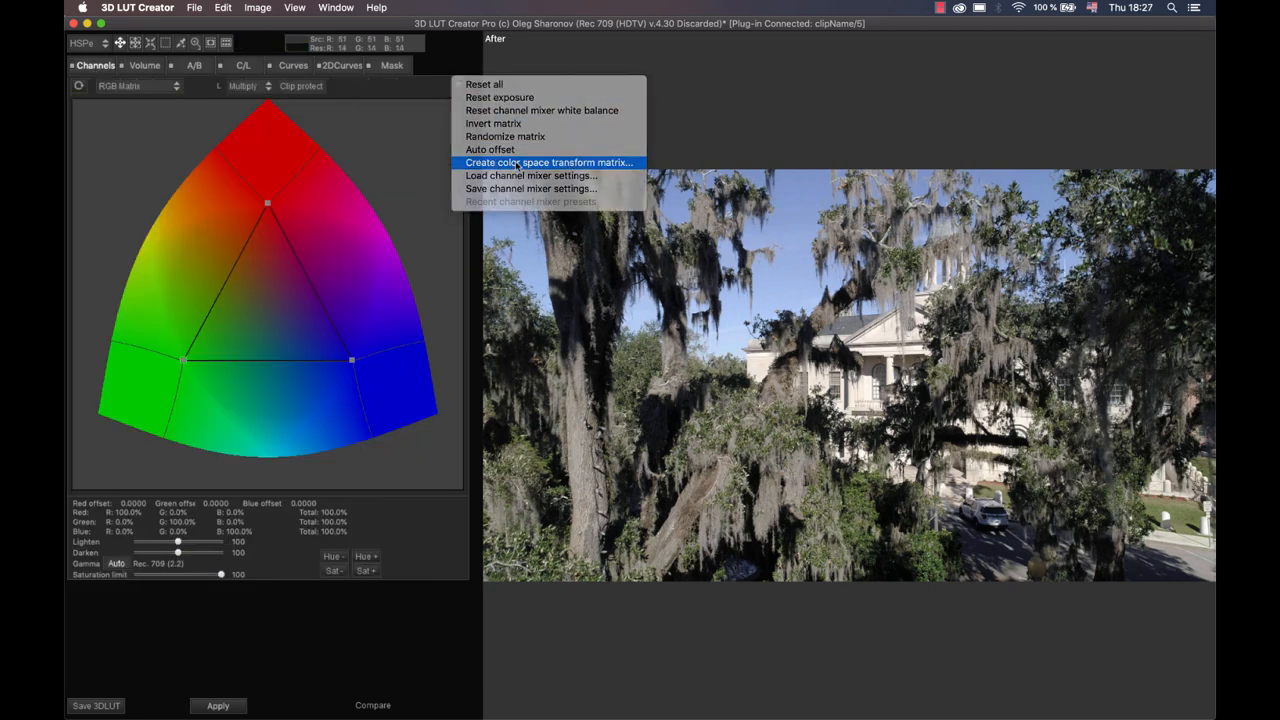
Create a colour space transform matrix with DJI Phantom4Pro D-Log input primaries.
{"action": "left_click", "coordinate": [548, 162]}
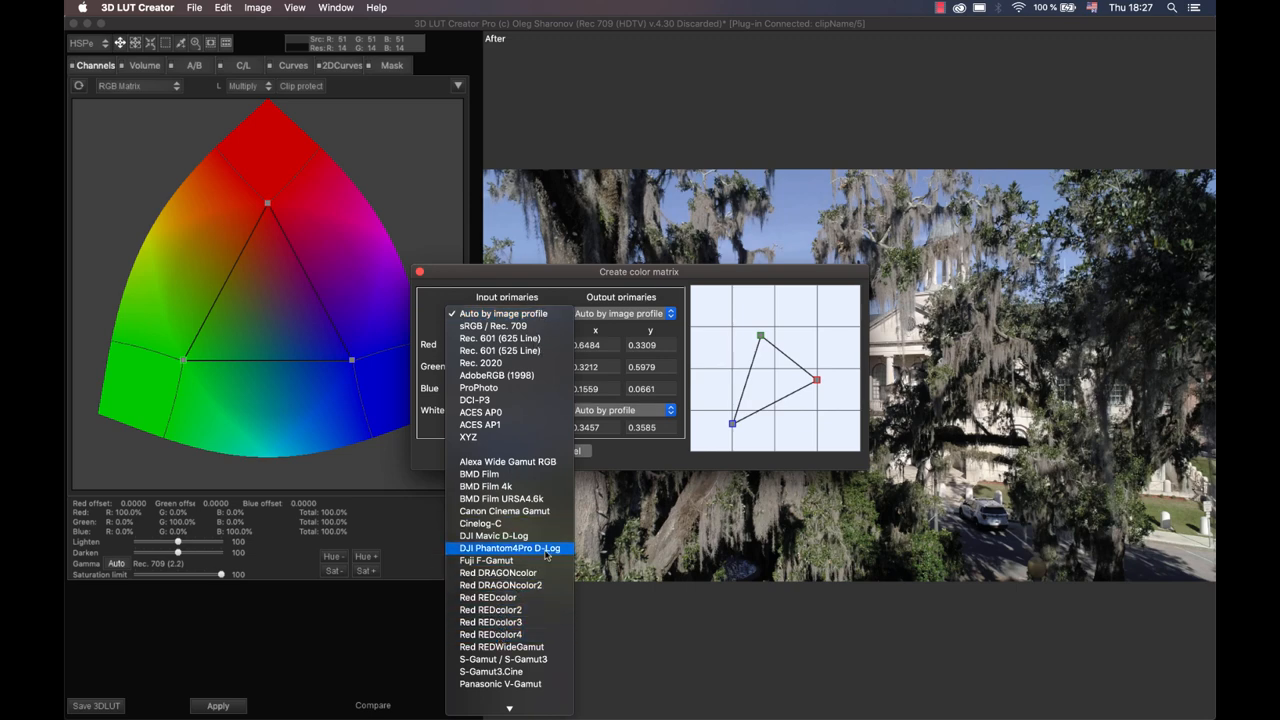
{"action": "left_click", "coordinate": [510, 548]}
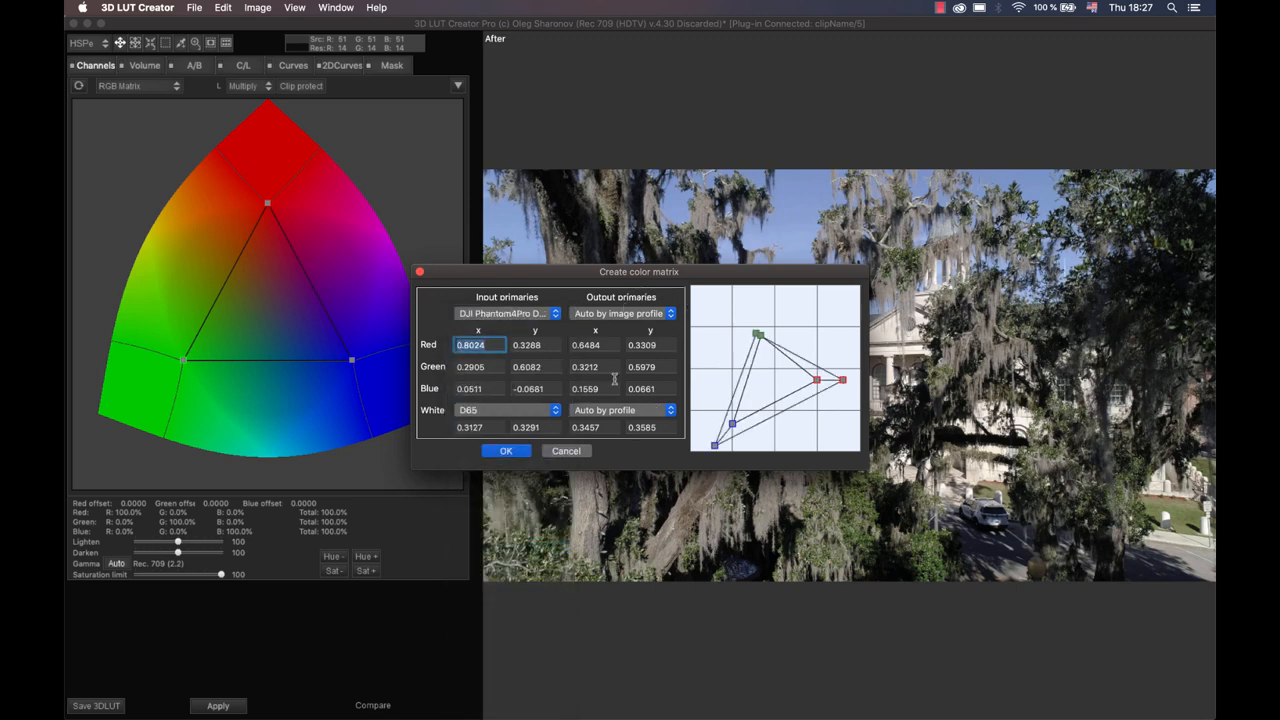
{"action": "left_click", "coordinate": [506, 451]}
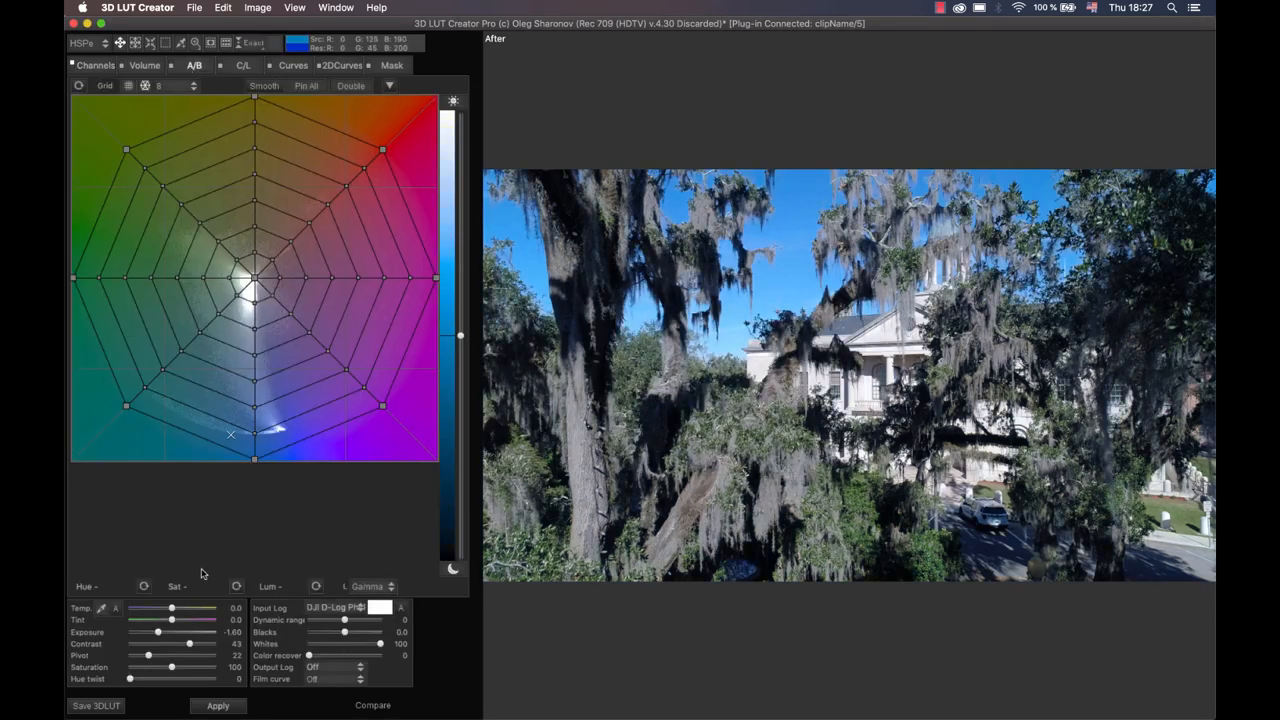
Boost green foliage saturation and apply the finished grade back to the church clip.
{"action": "left_click_drag", "start_coordinate": [171, 608], "coordinate": [175, 608]}
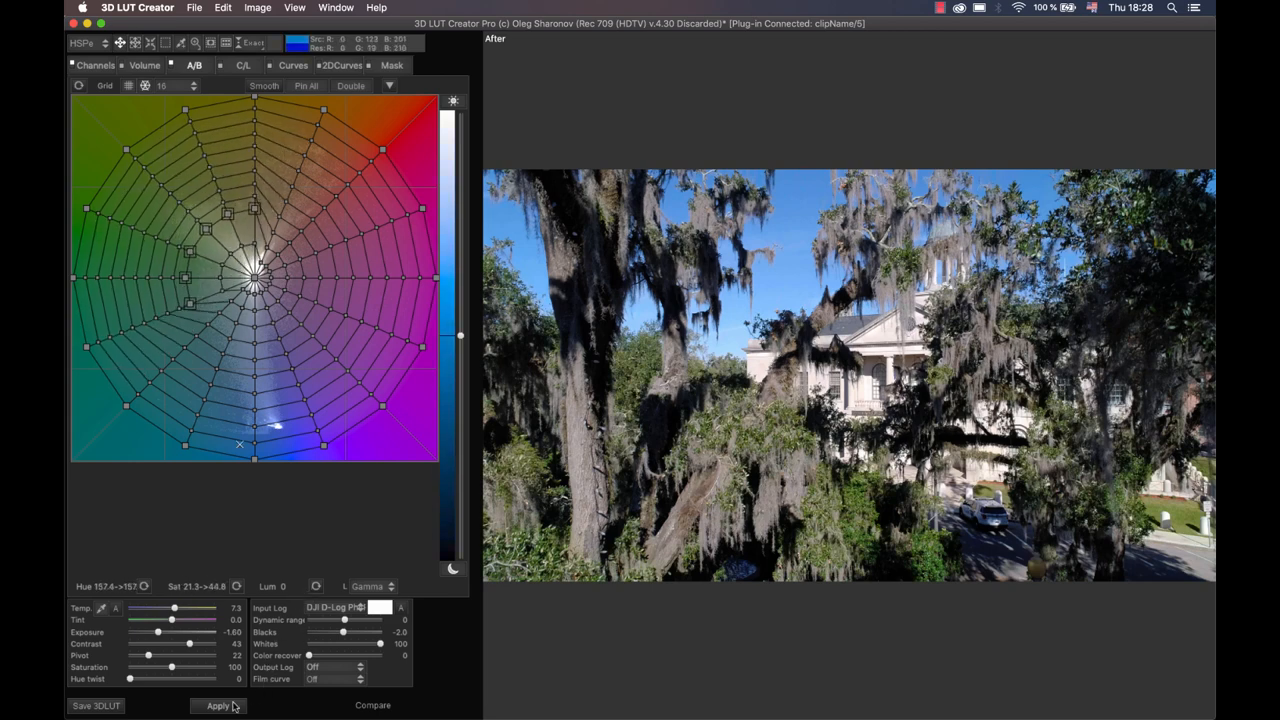
{"action": "left_click", "coordinate": [217, 705]}
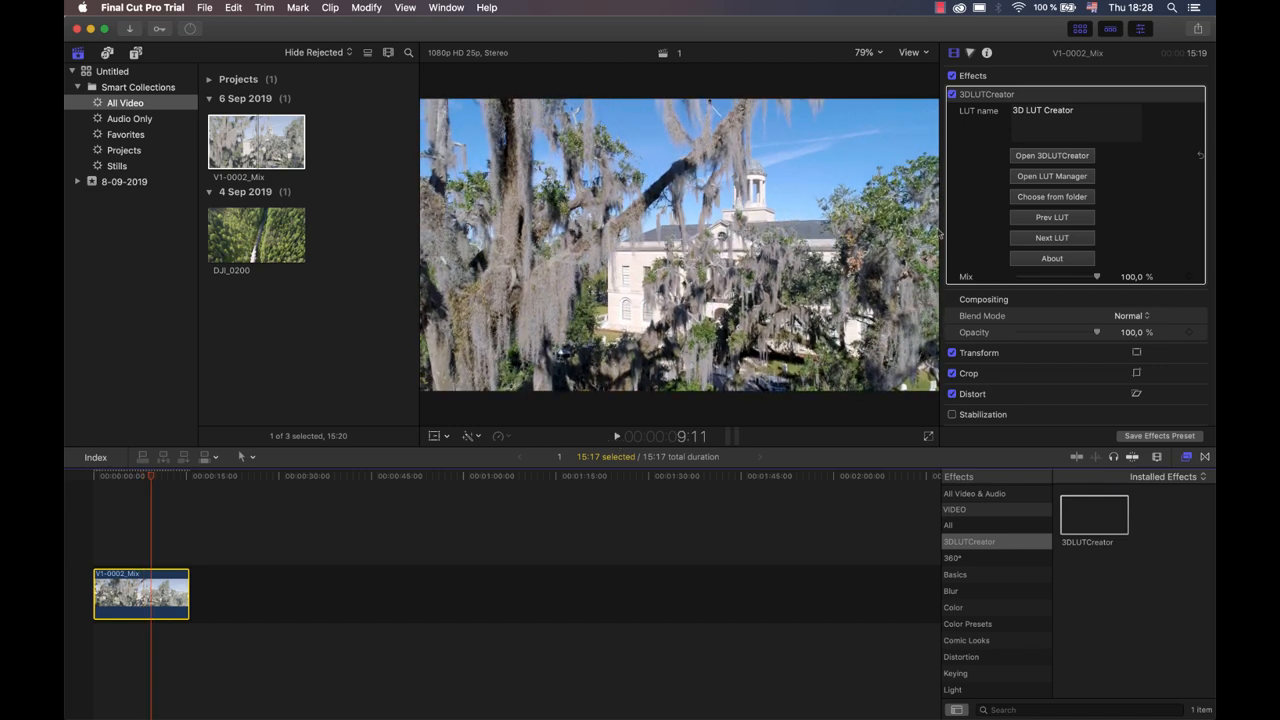
Toggle the 3DLUTCreator effect off and back on to compare before and after.
{"action": "left_click", "coordinate": [951, 93]}
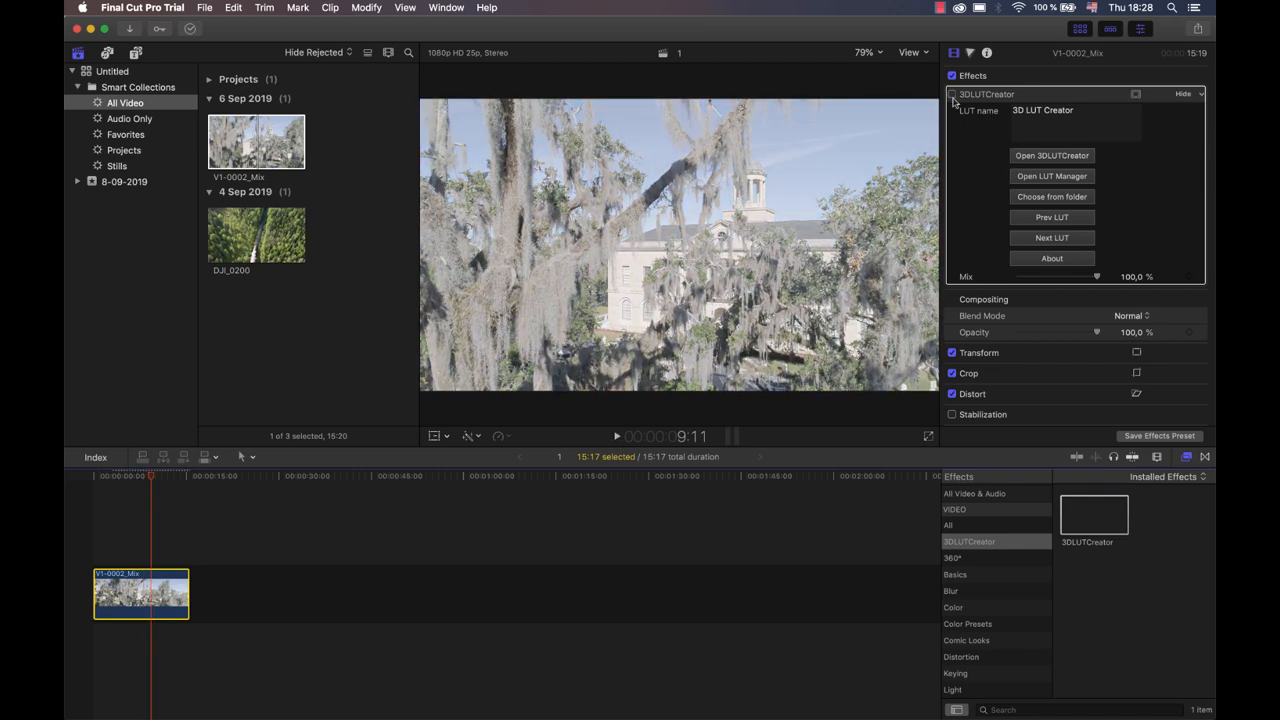
{"action": "left_click", "coordinate": [952, 94]}
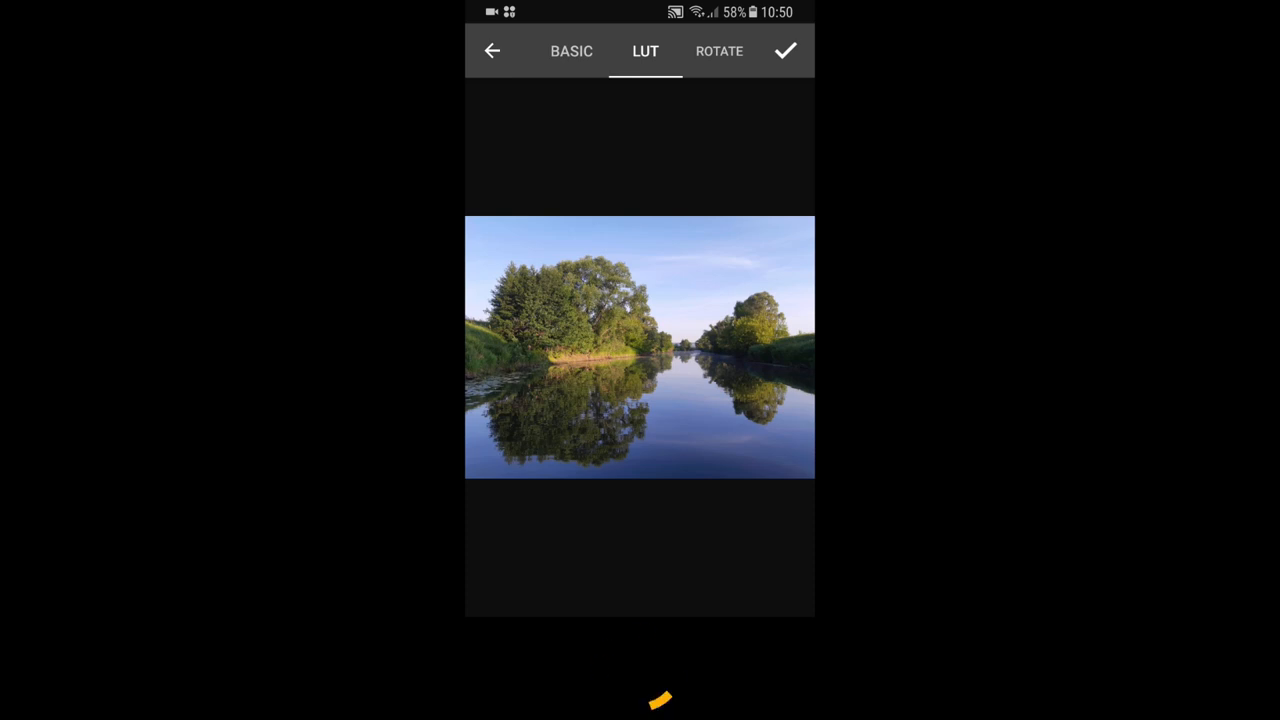
Go to the Final Cut Plugin page under Free Plugins in Safari.
{"action": "left_click", "coordinate": [645, 51]}
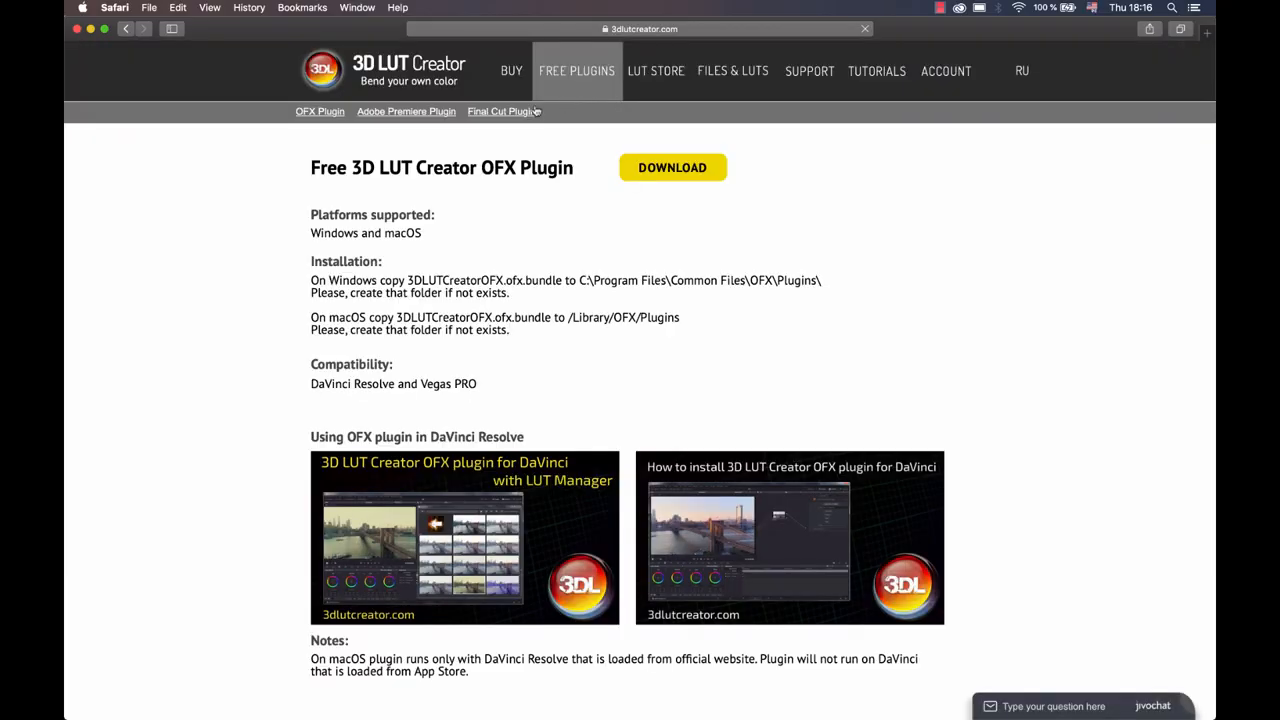
{"action": "left_click", "coordinate": [501, 111]}
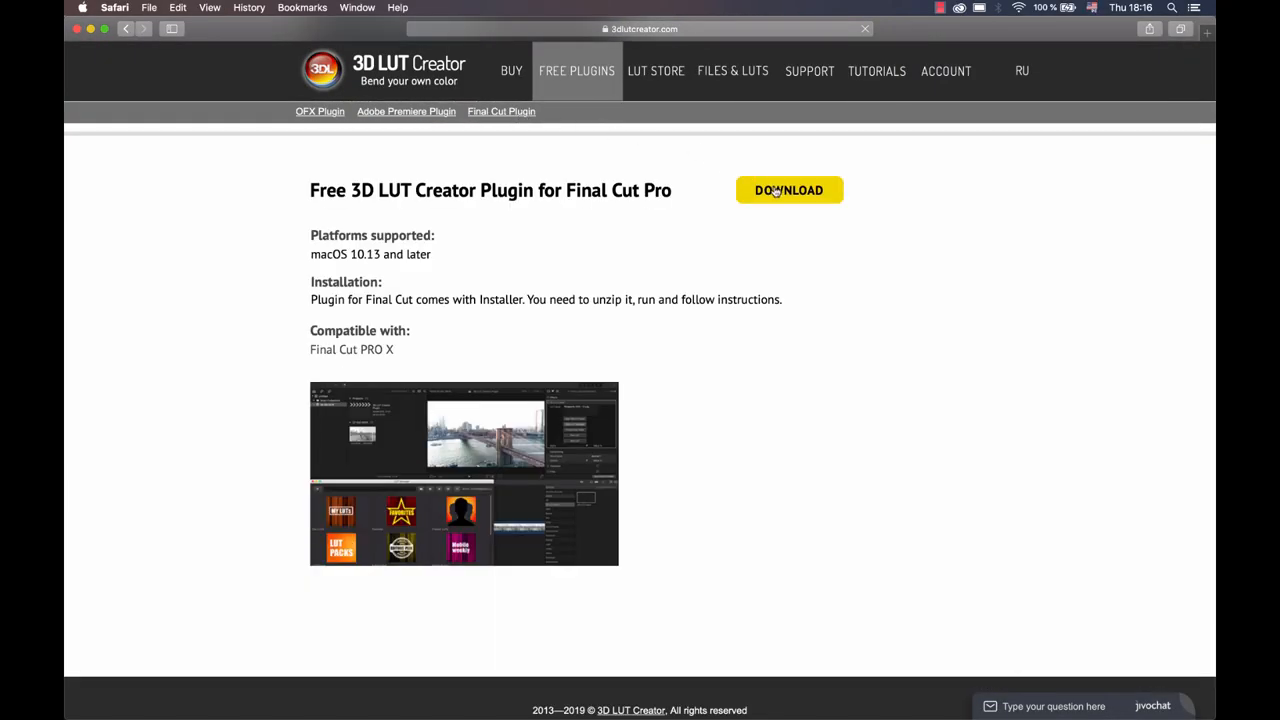